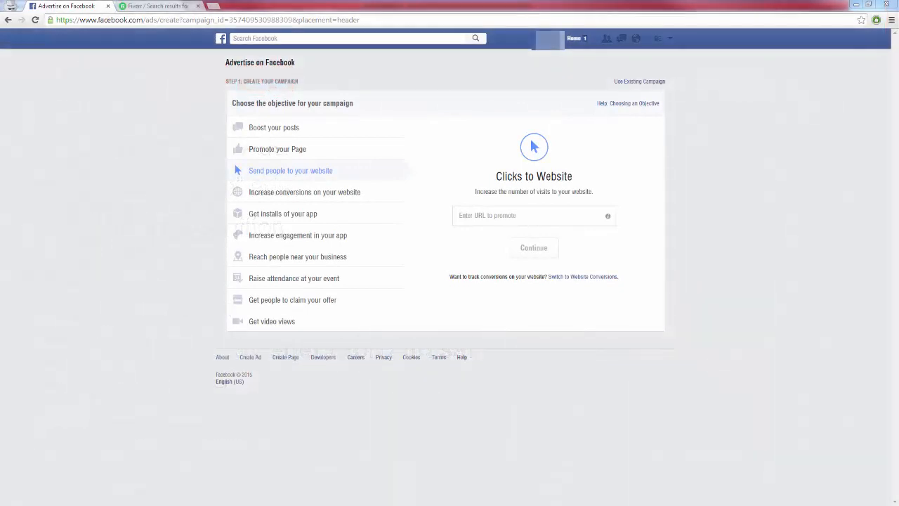
mouse_move(29, 254)
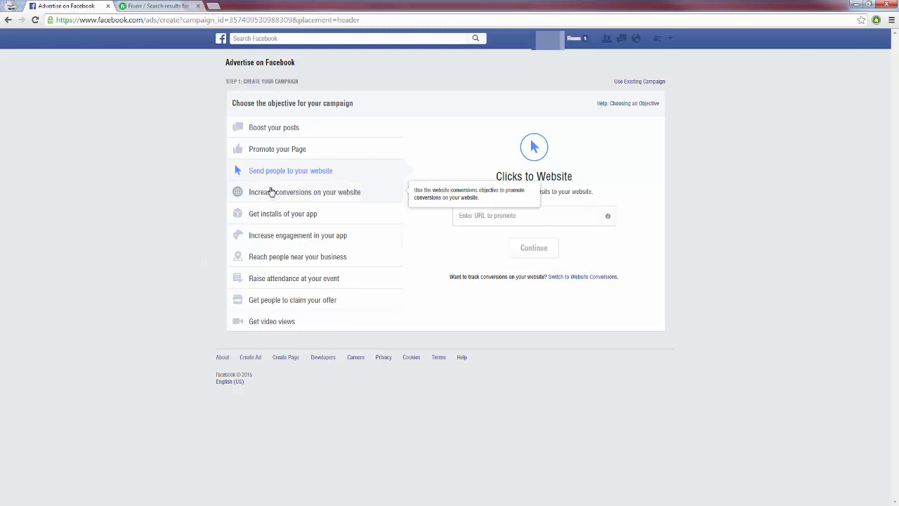
mouse_move(126, 272)
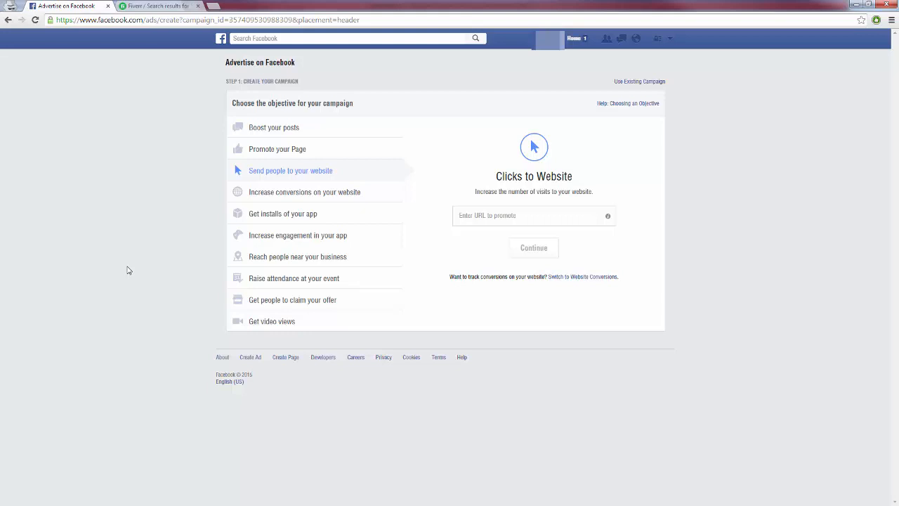
mouse_move(204, 247)
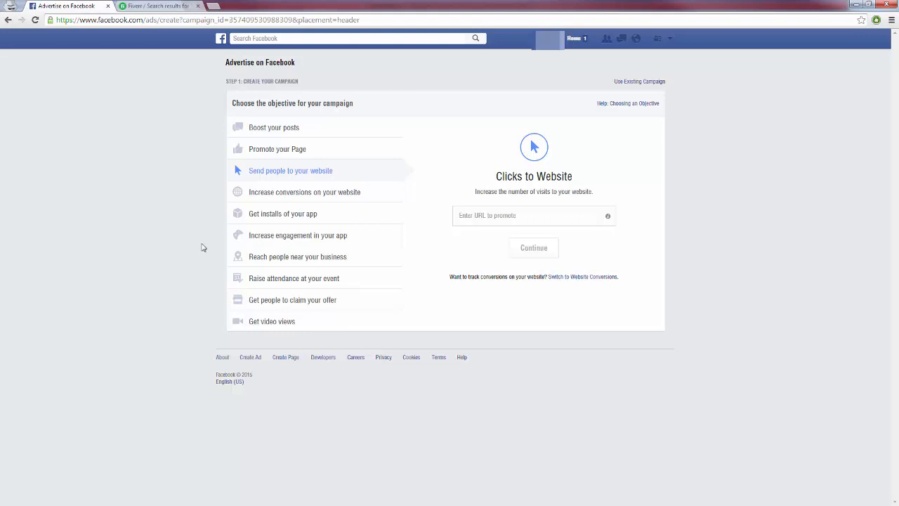
mouse_move(298, 180)
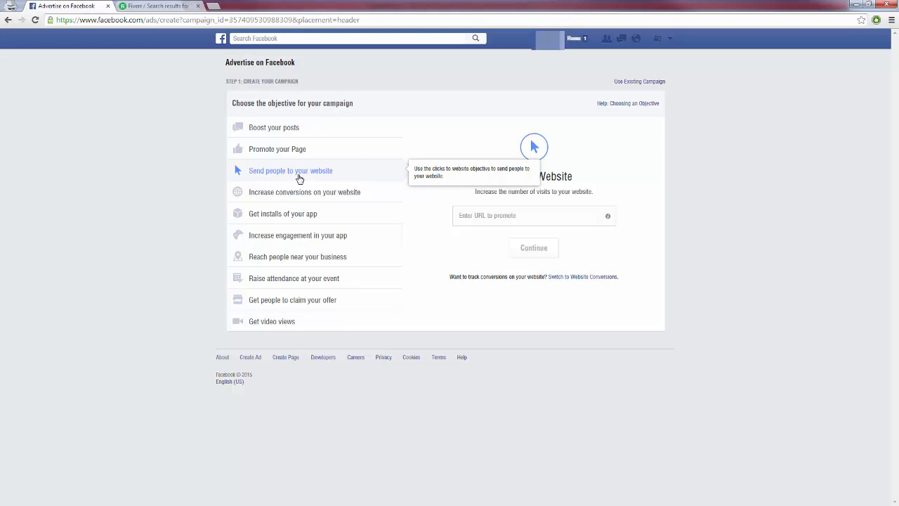
mouse_move(302, 169)
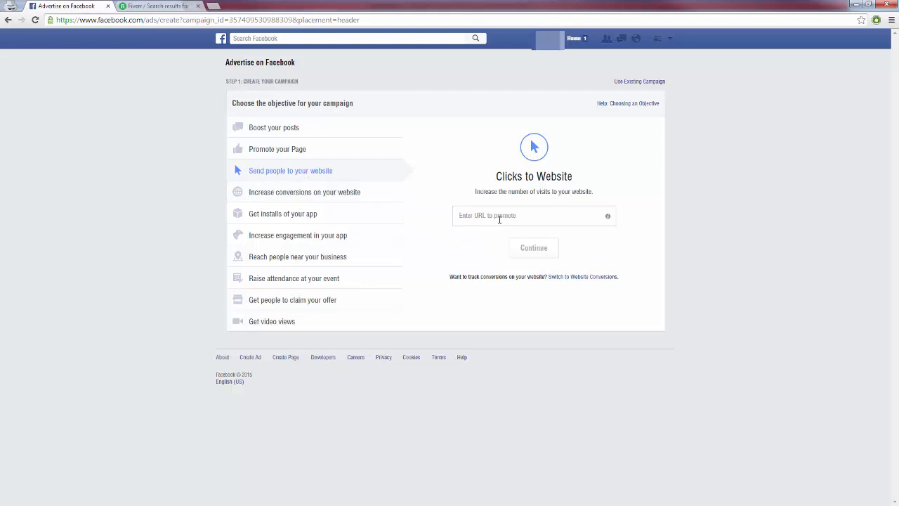
left_click(534, 216)
type("http://www.squeezepage.com/")
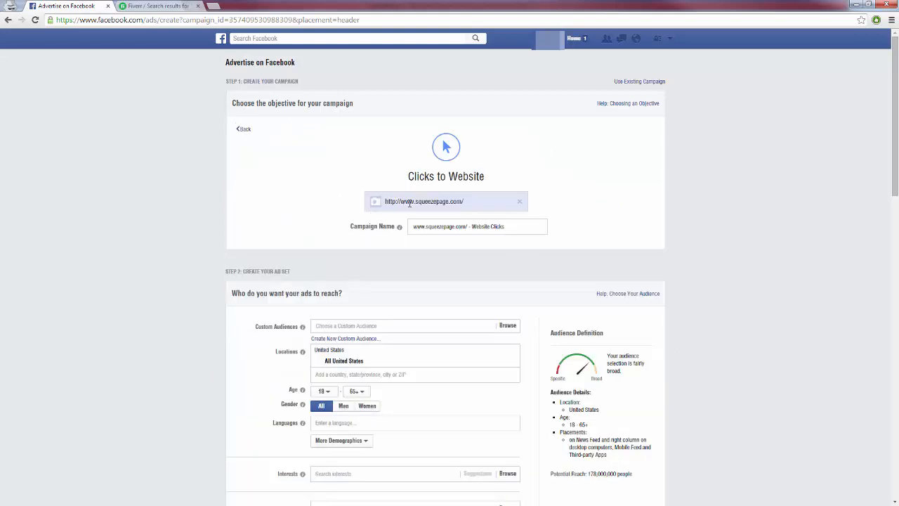
Scroll down to the audience section and set Gender to Women only.
scroll("down", 3)
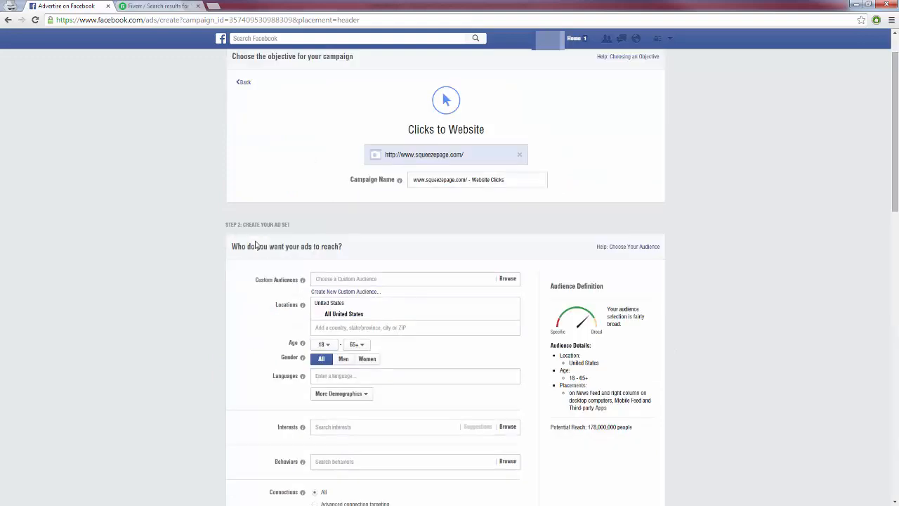
scroll("down", 3)
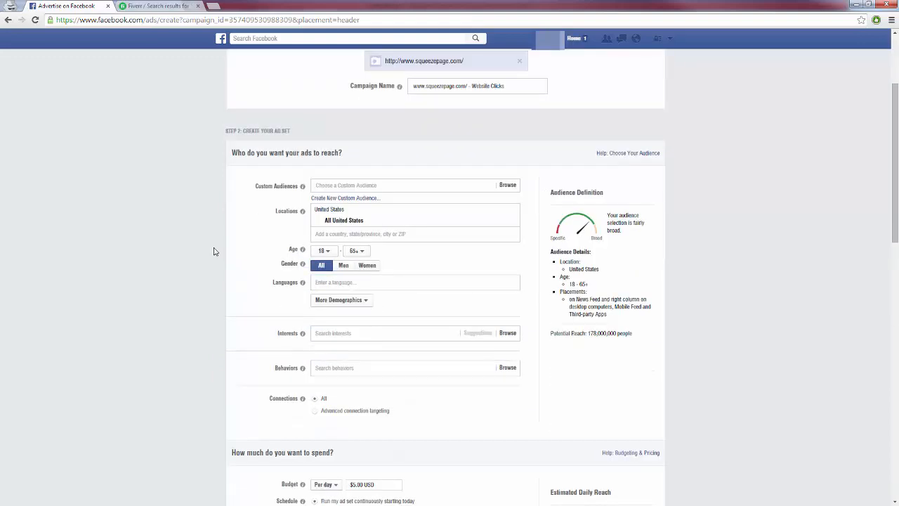
scroll("down", 3)
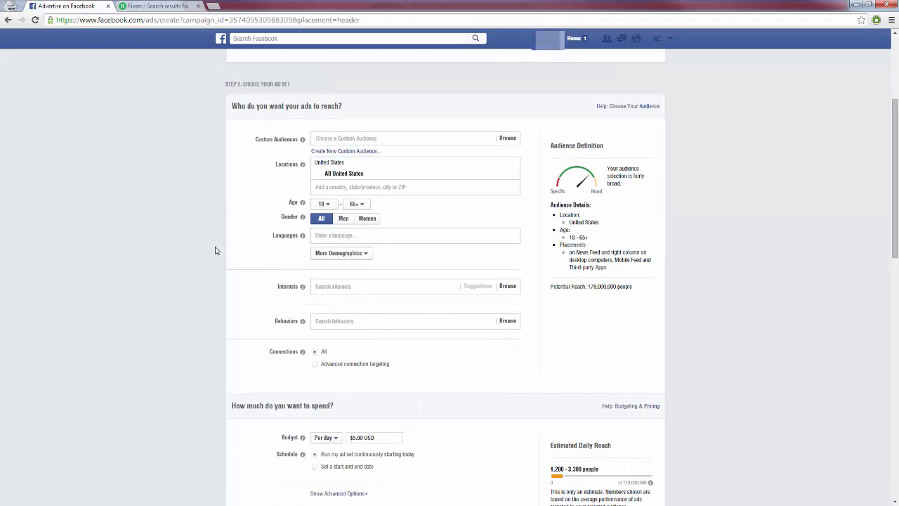
mouse_move(237, 241)
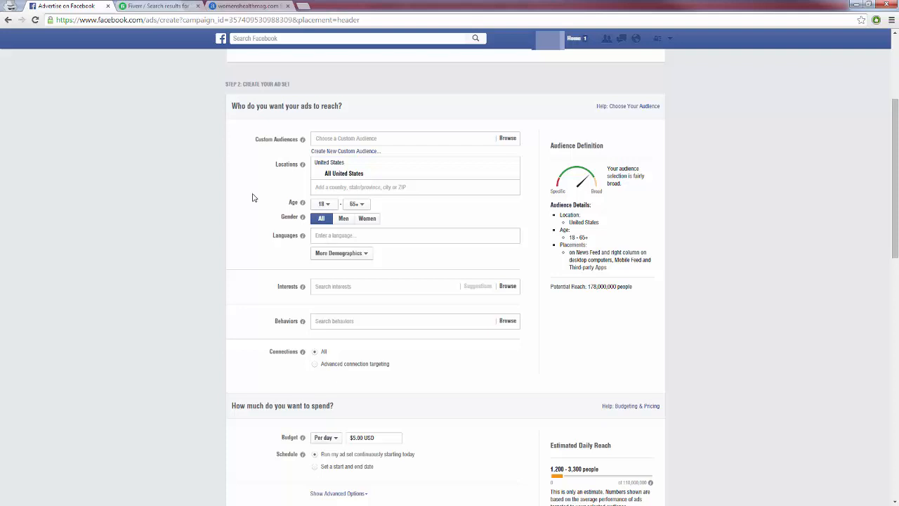
mouse_move(285, 190)
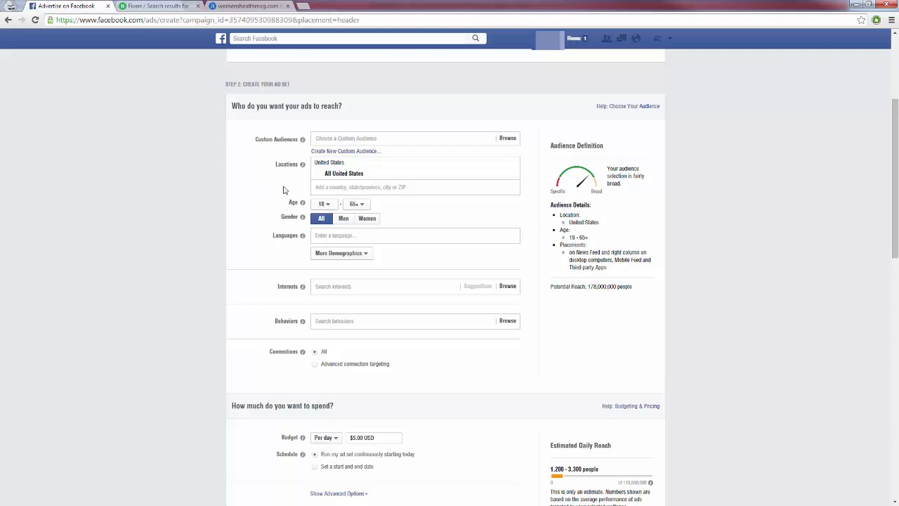
mouse_move(272, 218)
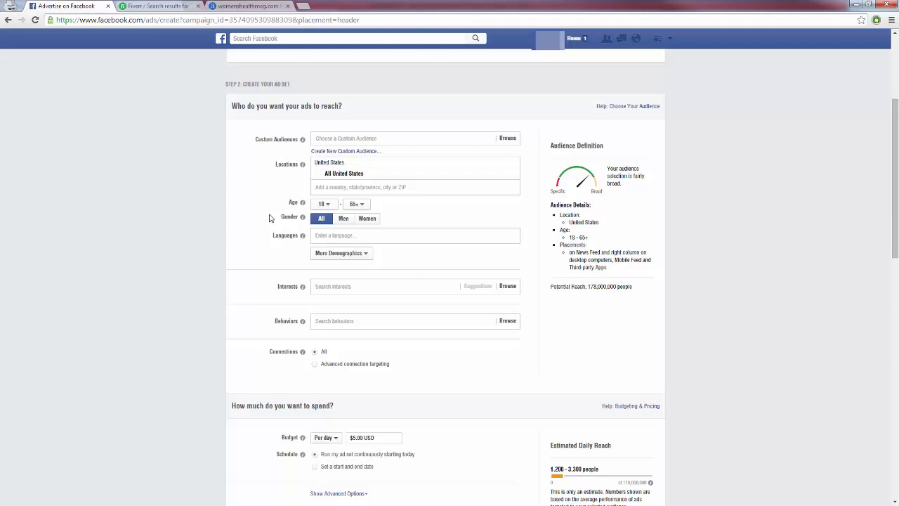
mouse_move(267, 220)
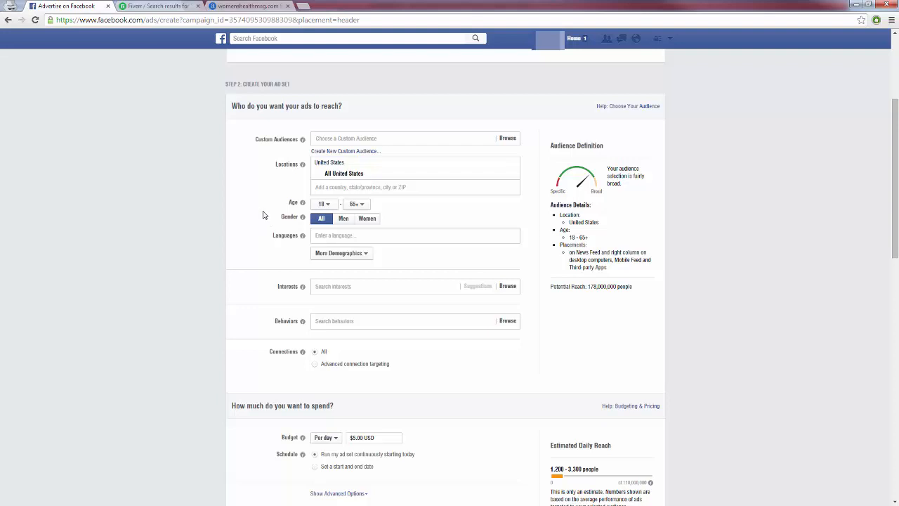
left_click(367, 218)
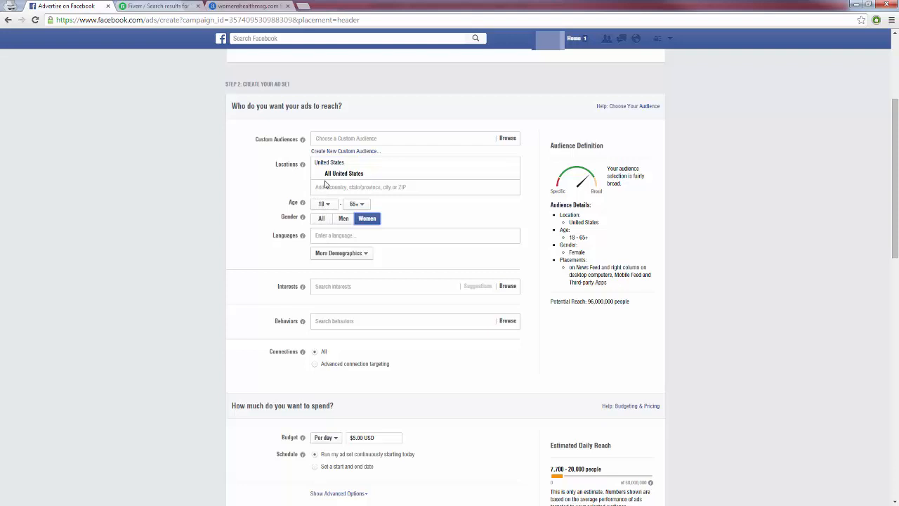
mouse_move(276, 213)
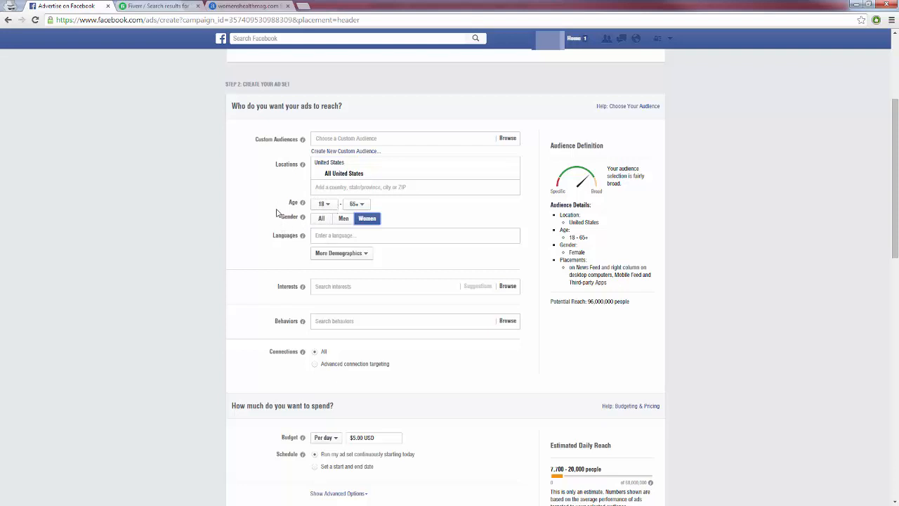
left_click(247, 6)
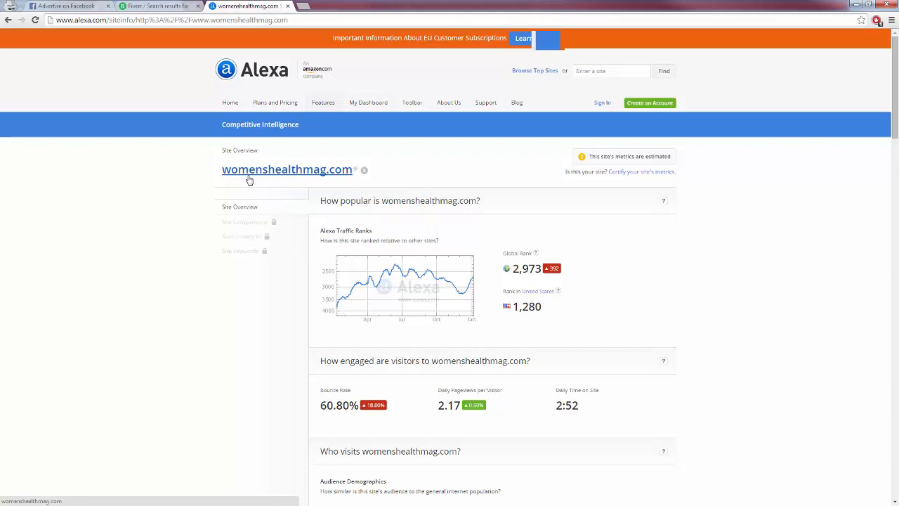
mouse_move(251, 180)
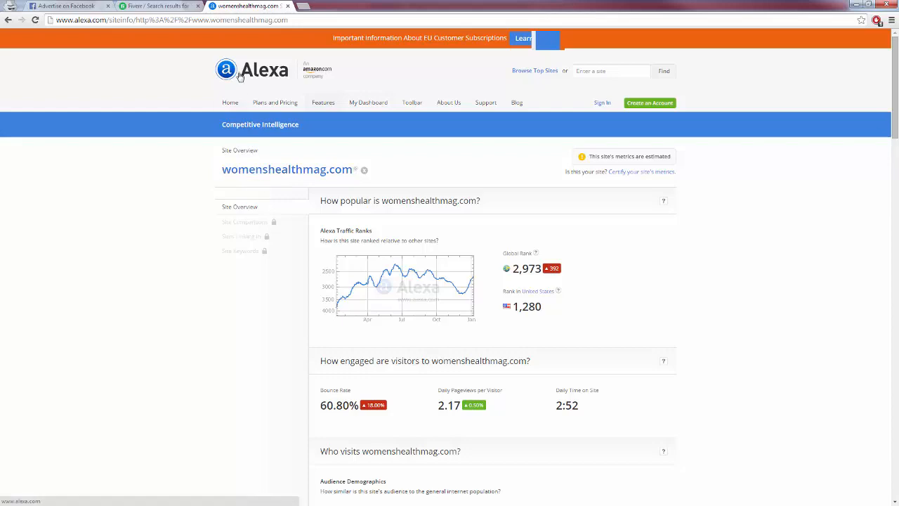
Review womenshealthmag.com's Alexa demographics, top countries and top keywords.
scroll("down", 3)
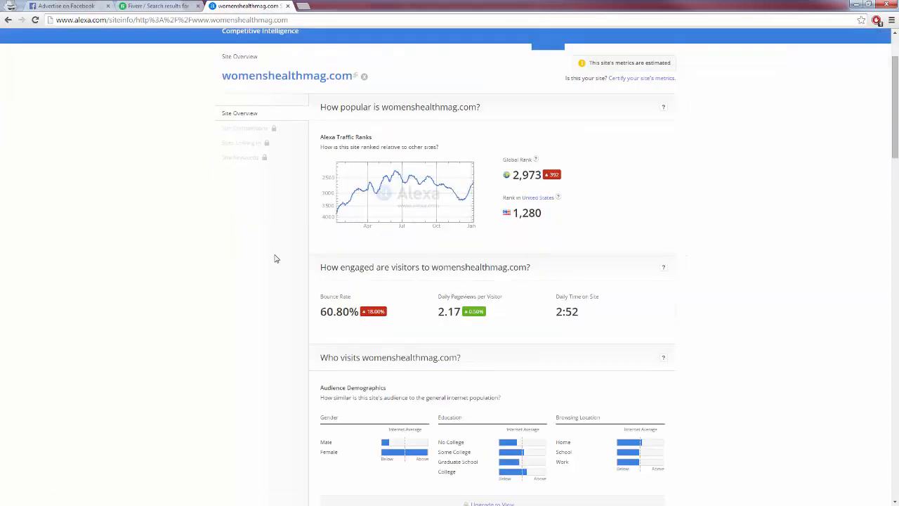
scroll("down", 3)
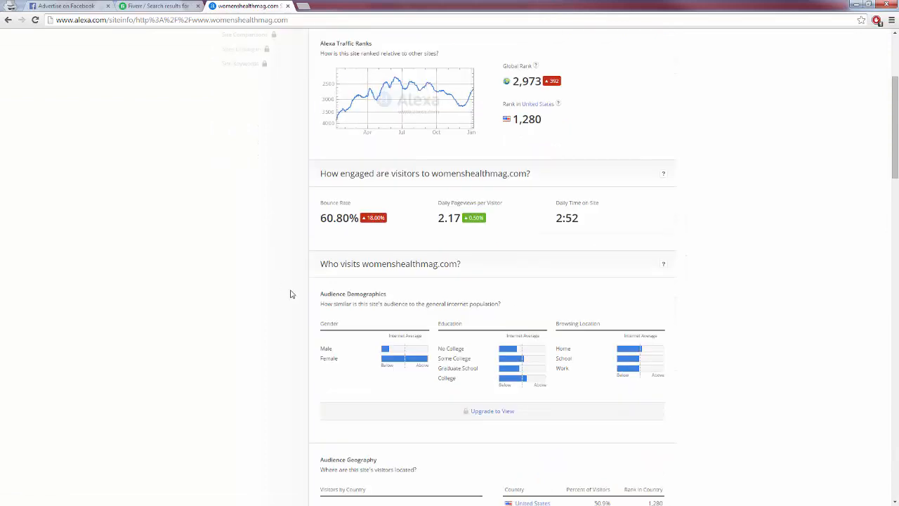
scroll("down", 3)
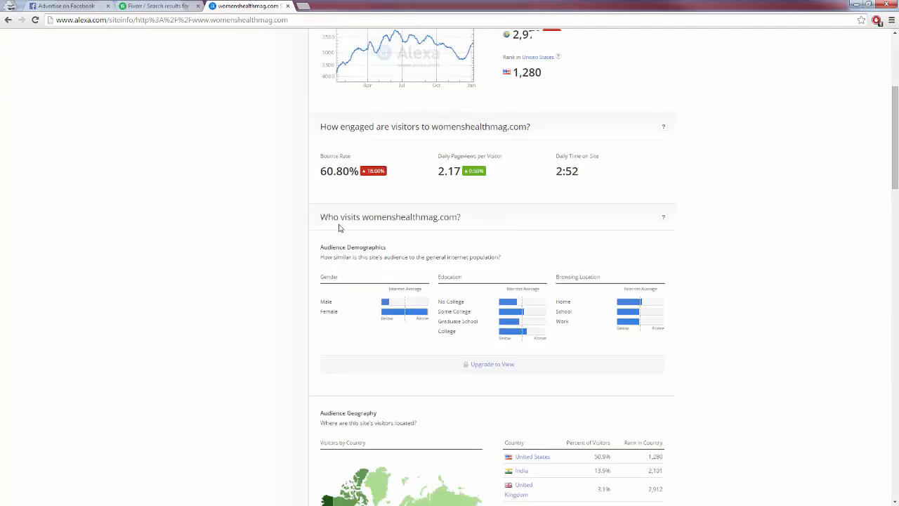
mouse_move(325, 329)
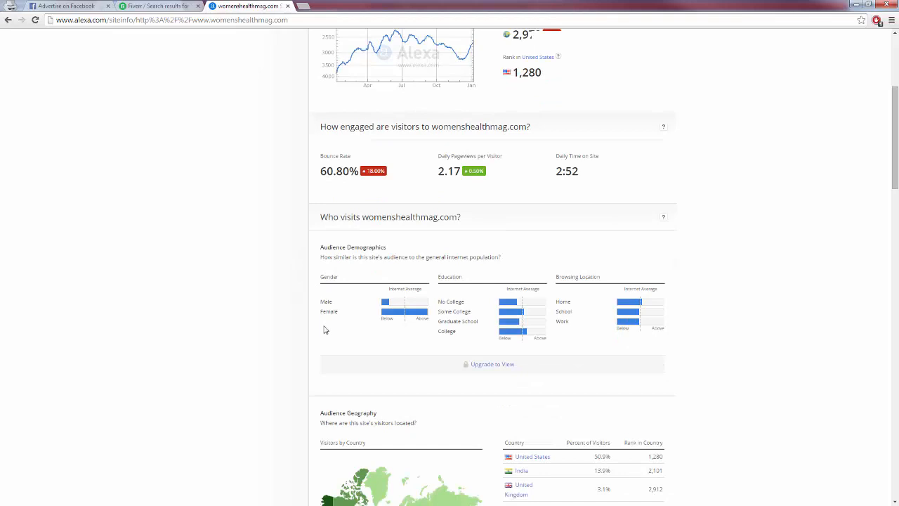
scroll("down", 3)
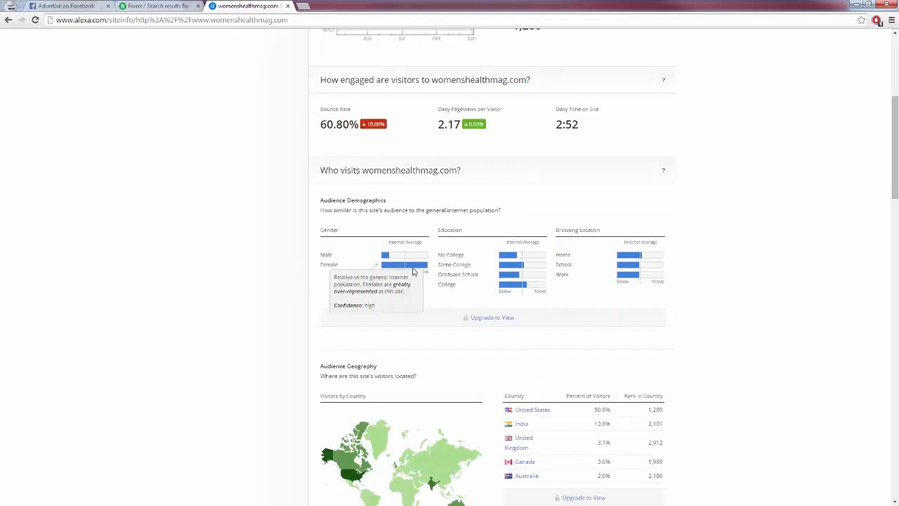
mouse_move(275, 285)
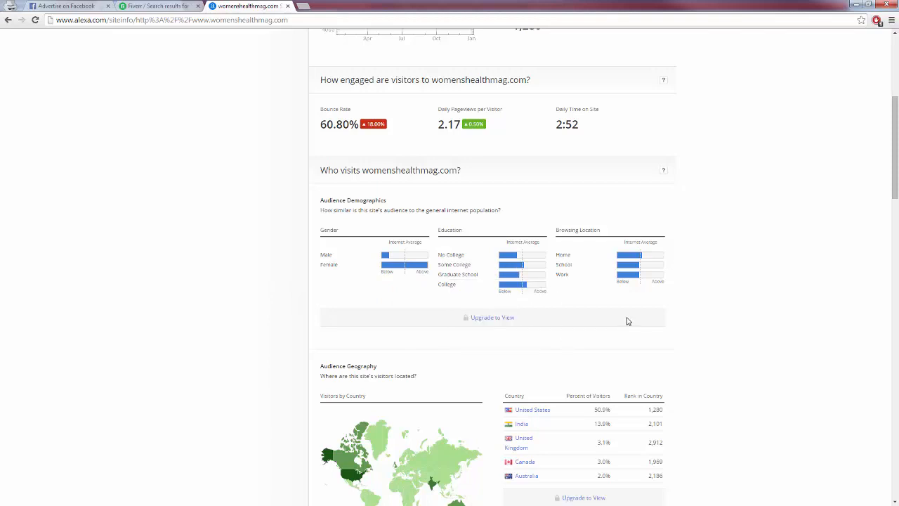
scroll("down", 3)
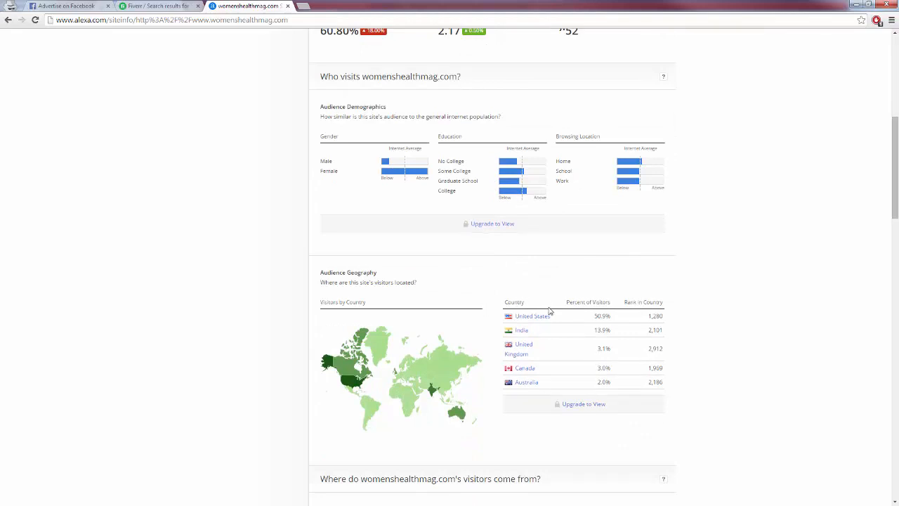
mouse_move(551, 333)
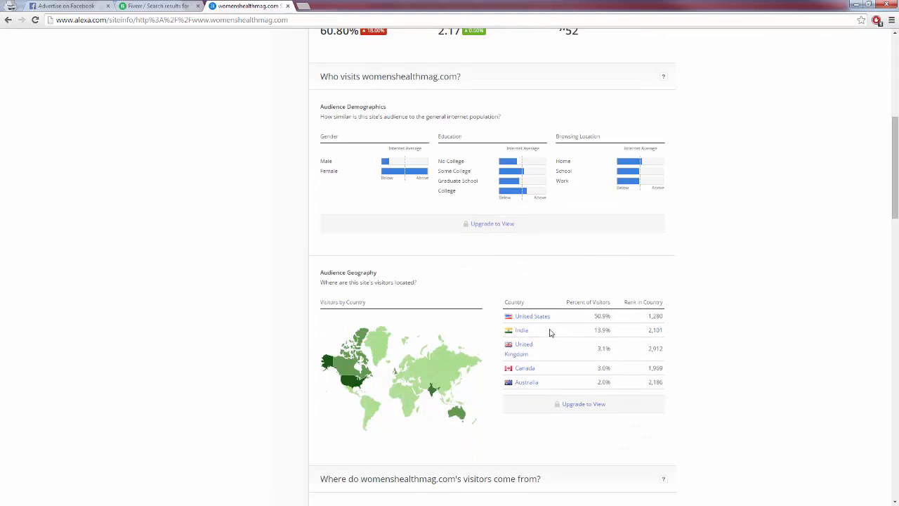
mouse_move(589, 323)
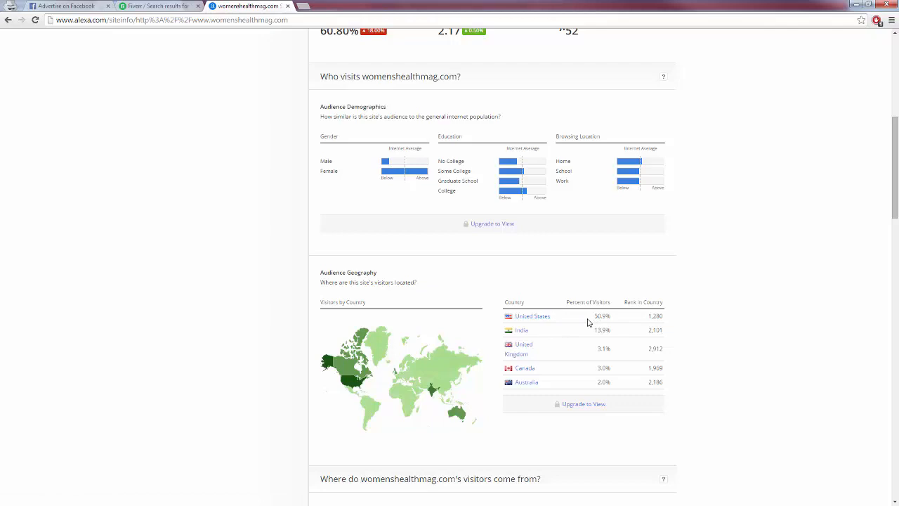
scroll("down", 3)
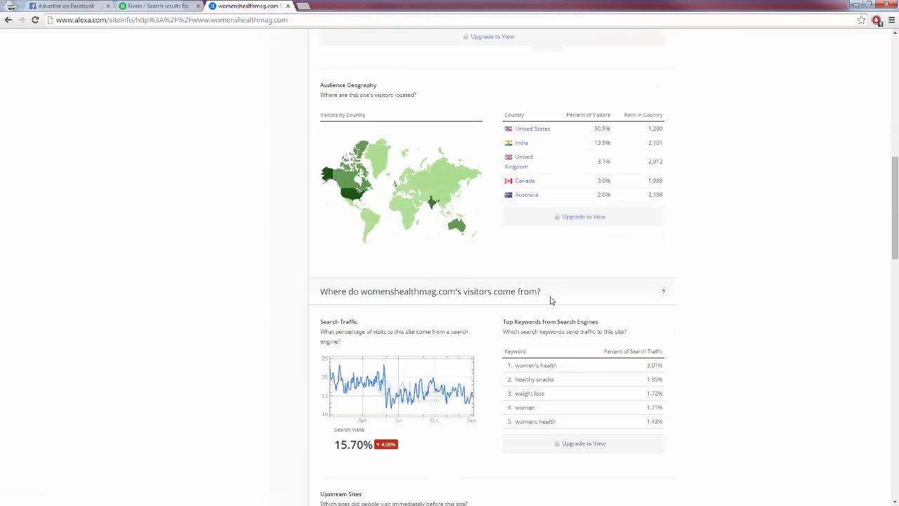
scroll("up", 3)
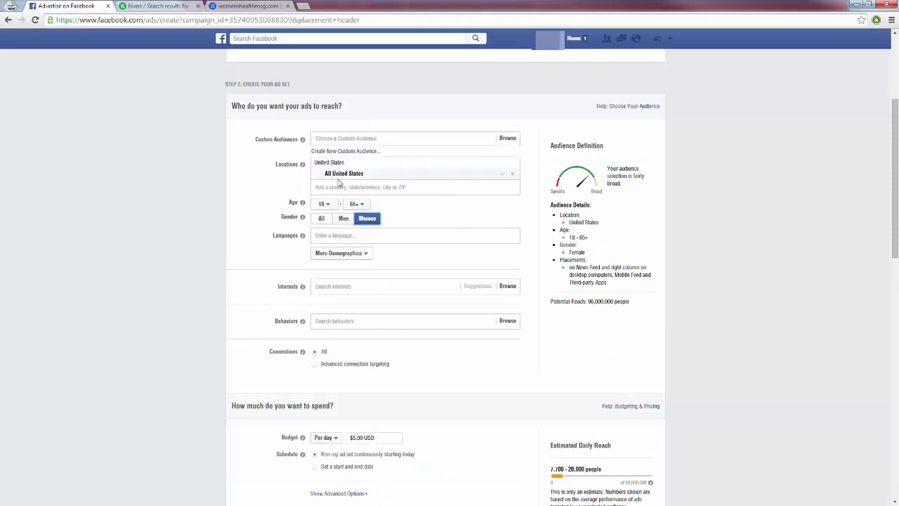
mouse_move(302, 235)
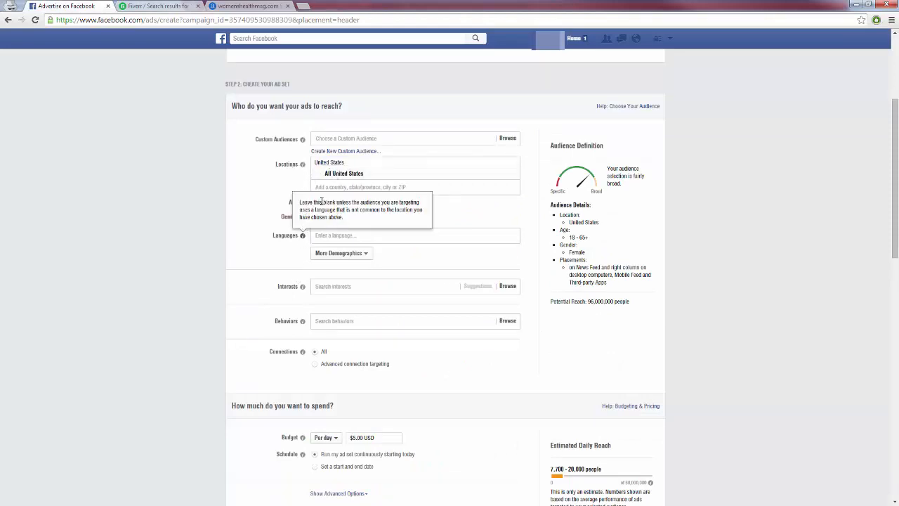
Set the upper age limit to 50, so the audience is women aged 18–50.
left_click(357, 204)
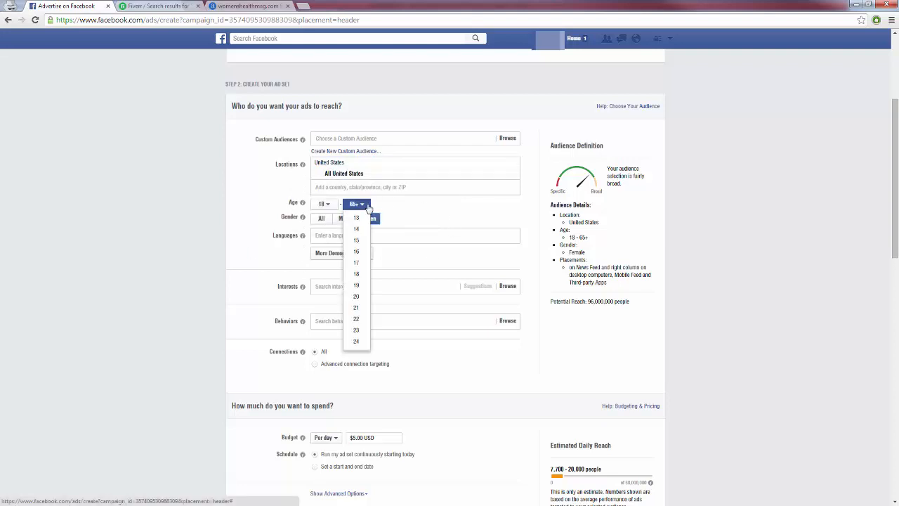
scroll("down", 3)
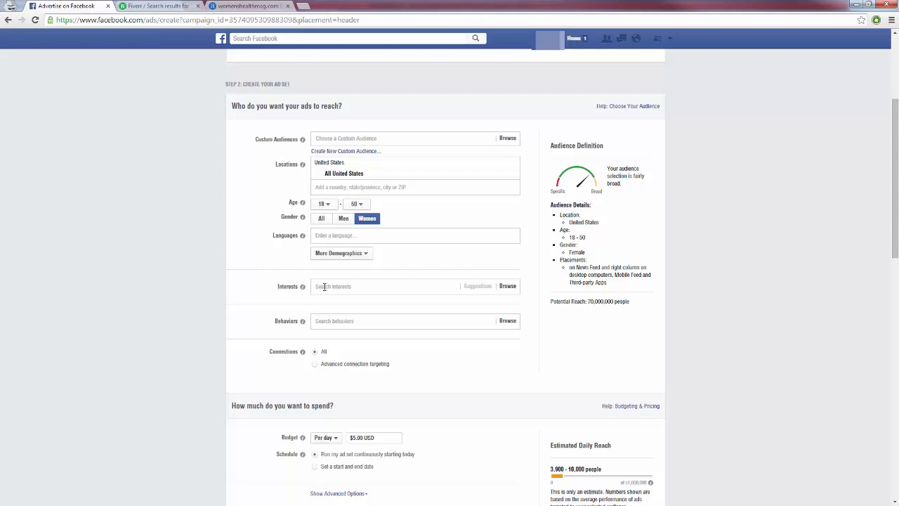
Search interests for 'weight', add Weight loss, and look for further interests.
left_click(385, 285)
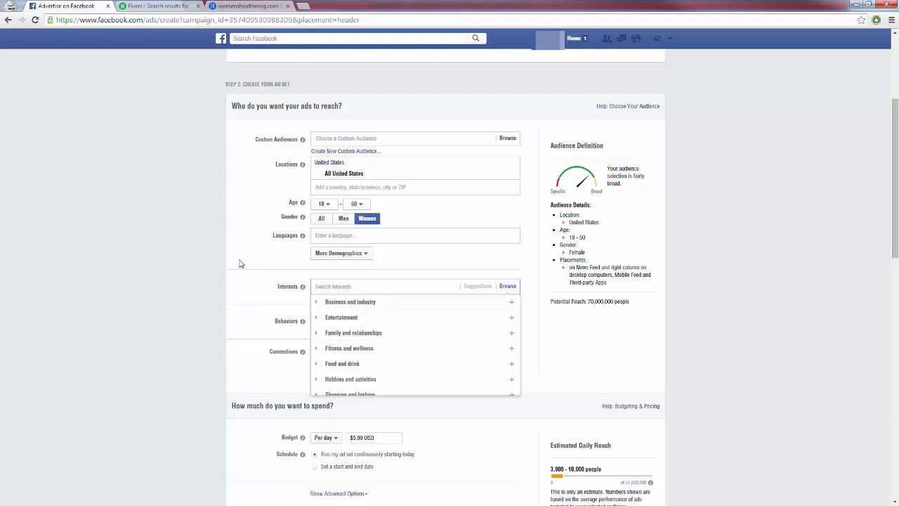
mouse_move(248, 260)
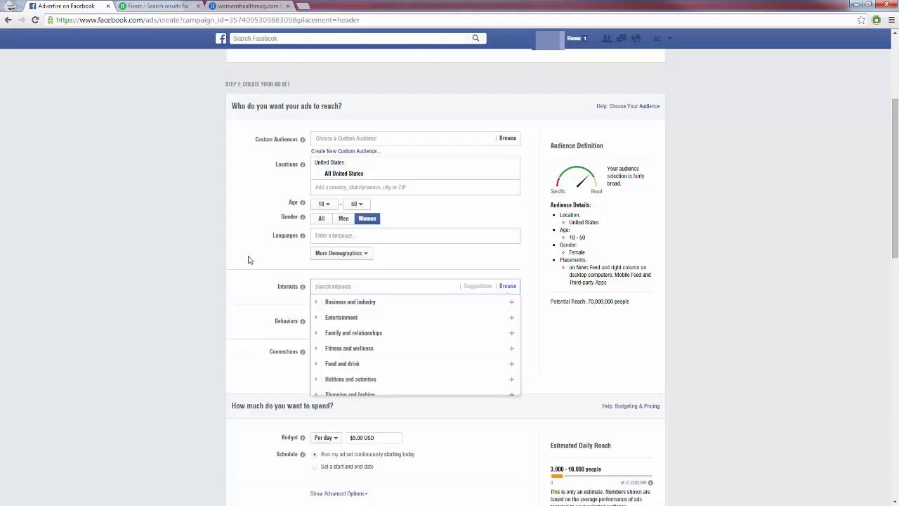
type("weight loss")
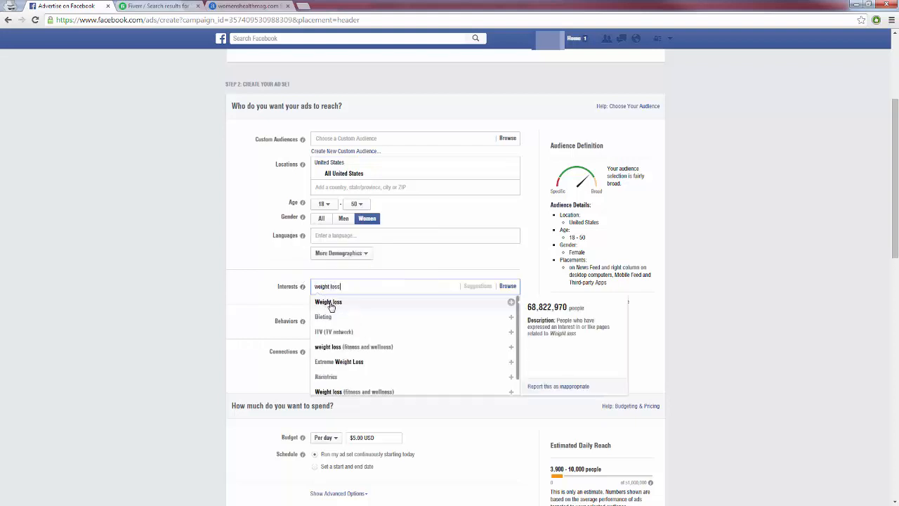
left_click(328, 301)
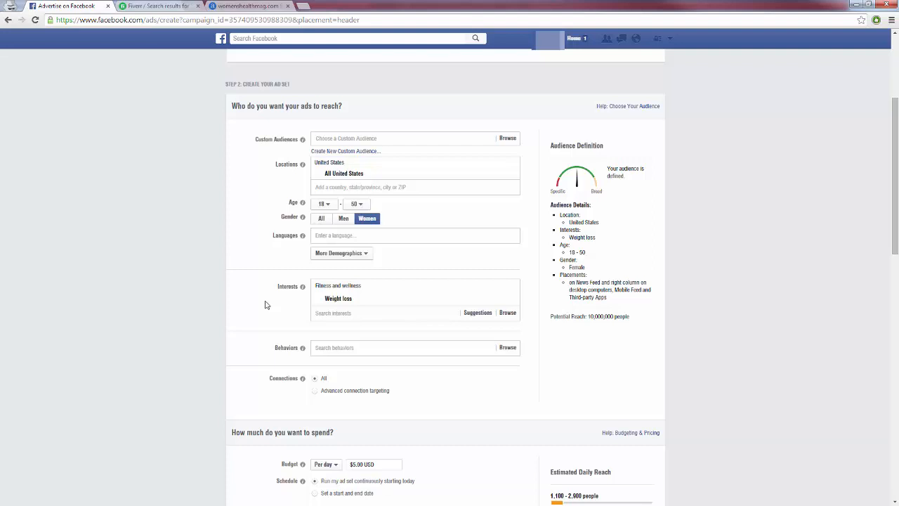
mouse_move(328, 313)
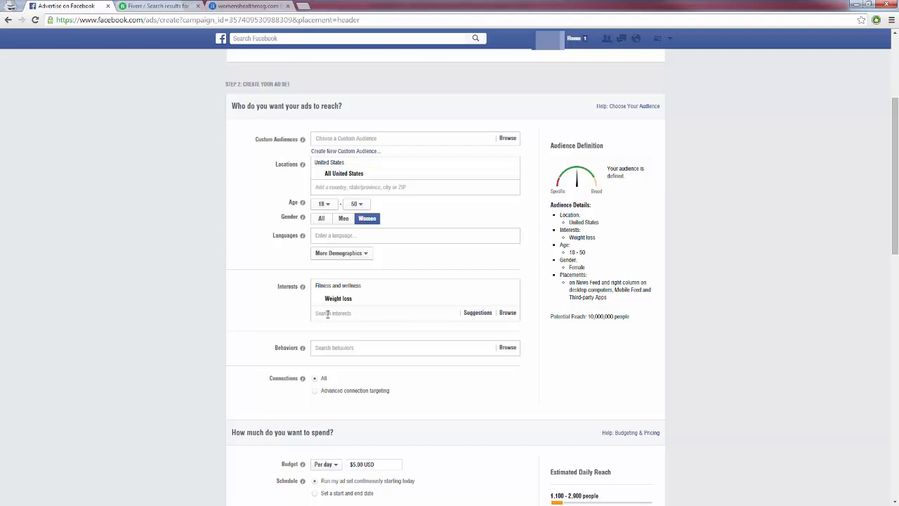
left_click(387, 312)
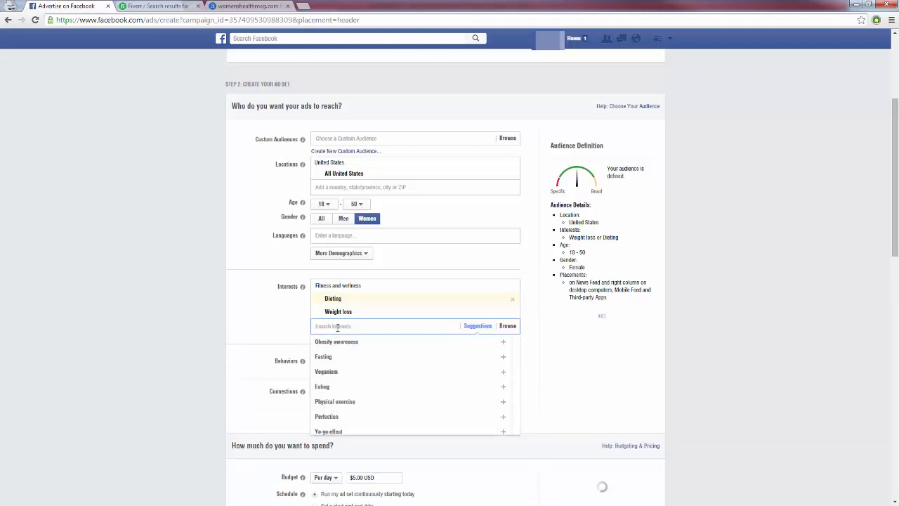
mouse_move(335, 401)
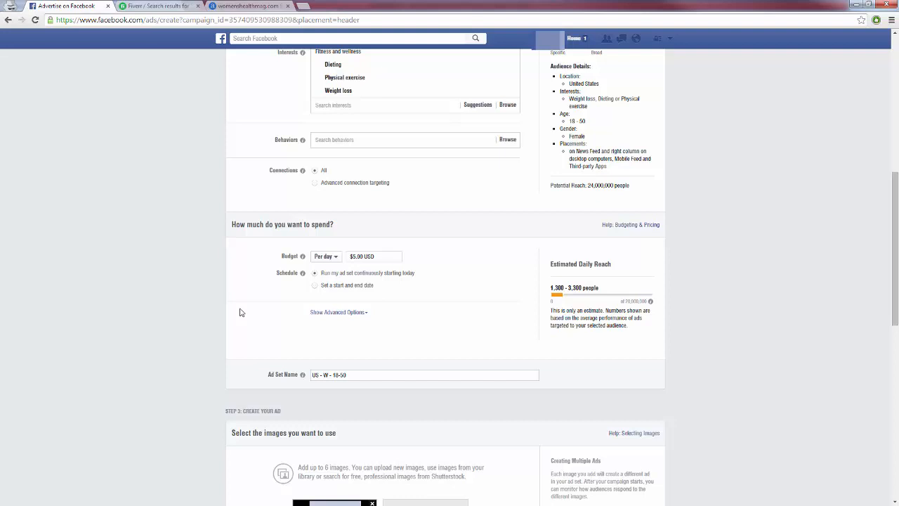
mouse_move(301, 246)
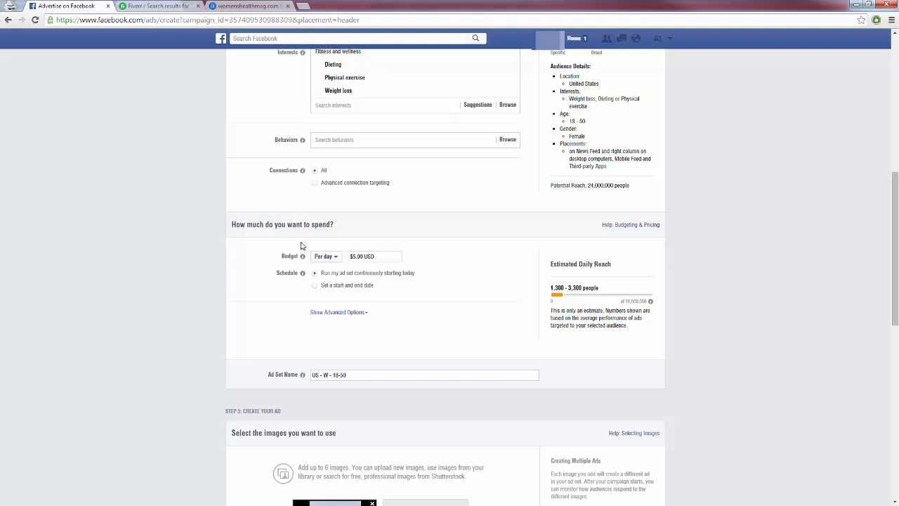
mouse_move(257, 270)
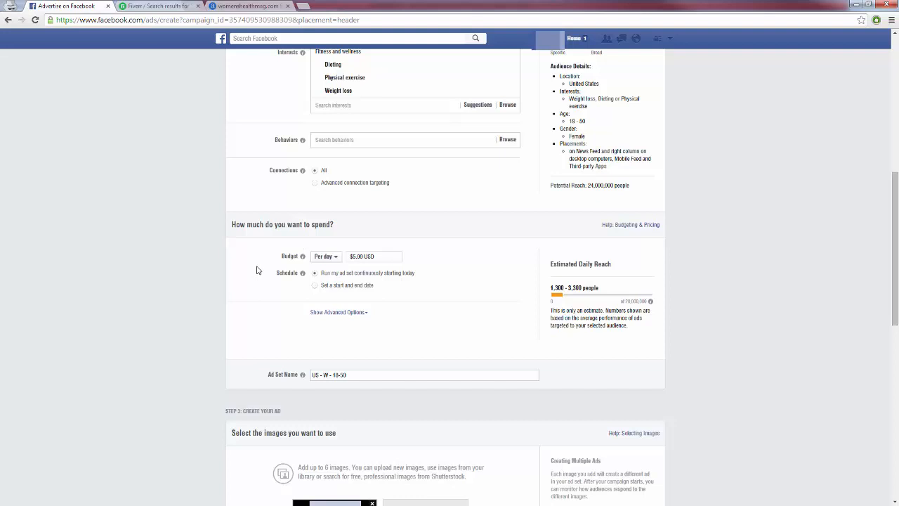
scroll("down", 3)
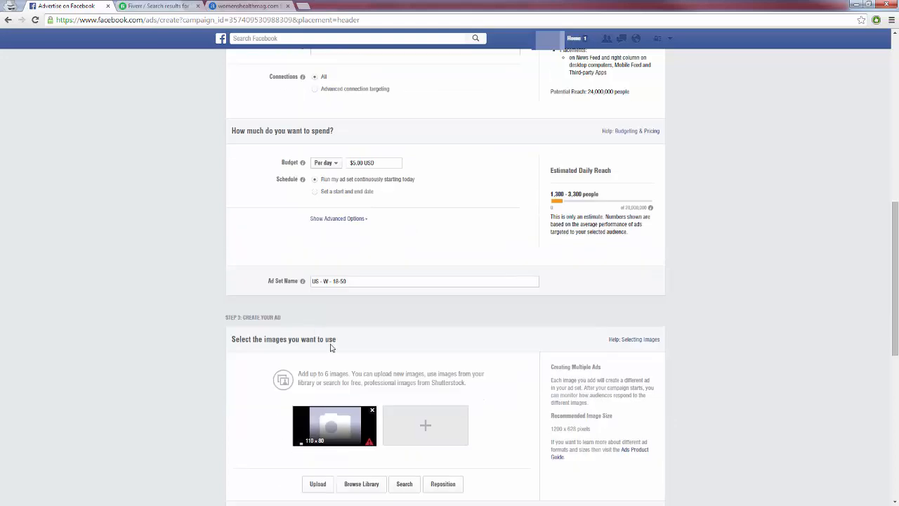
scroll("down", 3)
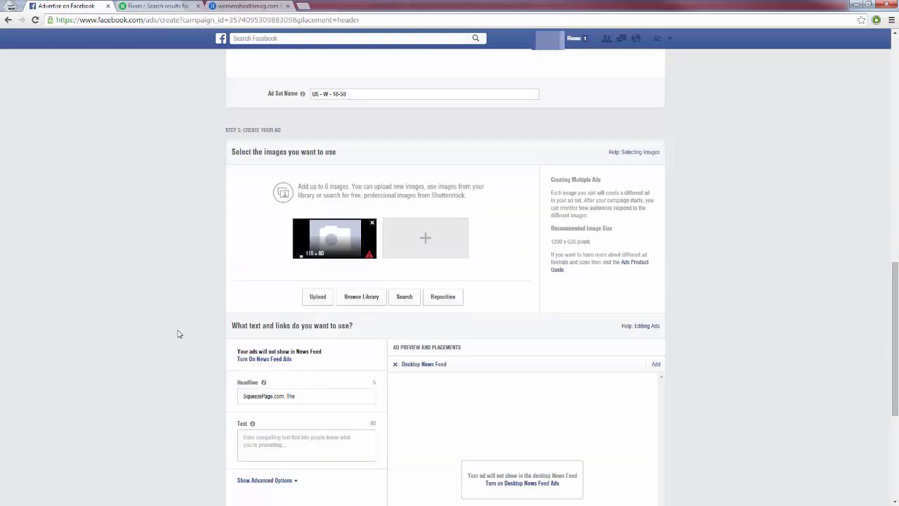
scroll("down", 3)
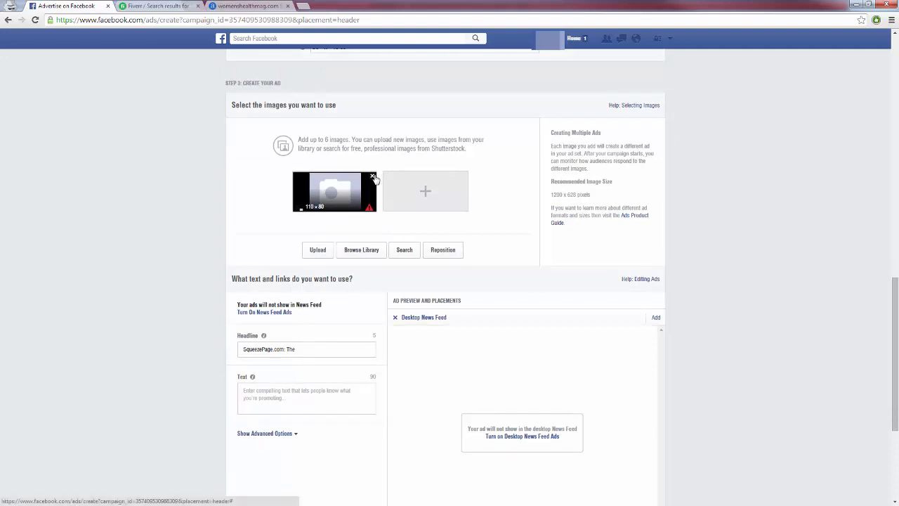
mouse_move(375, 180)
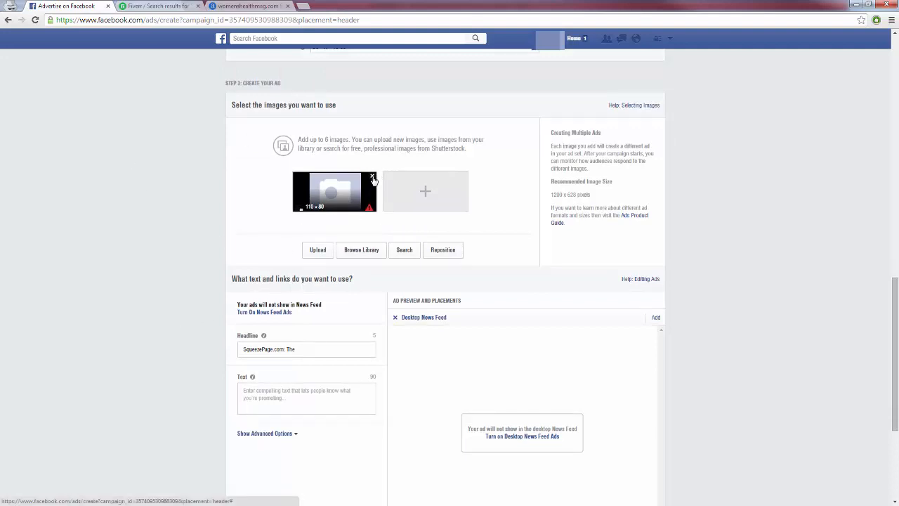
Replace the placeholder image with the '25 Pounds in Only 2 Weeks!' weight-loss image.
left_click(373, 177)
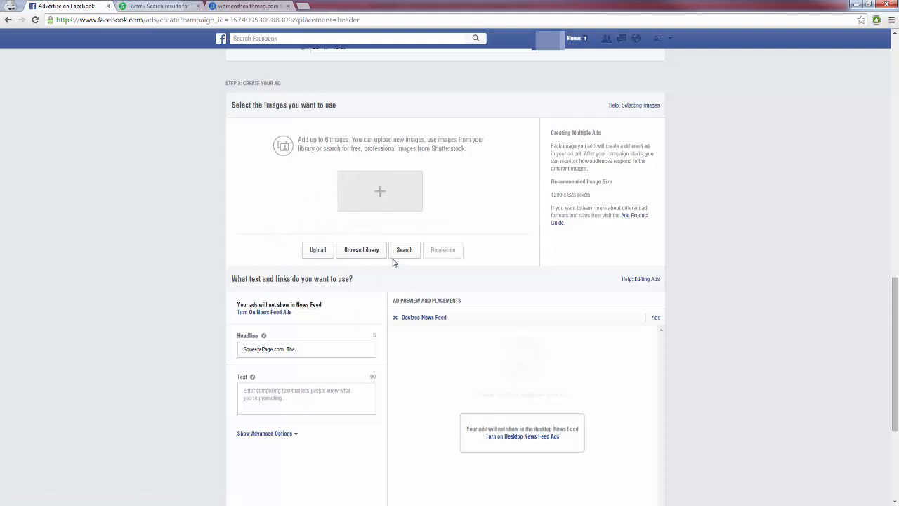
mouse_move(382, 193)
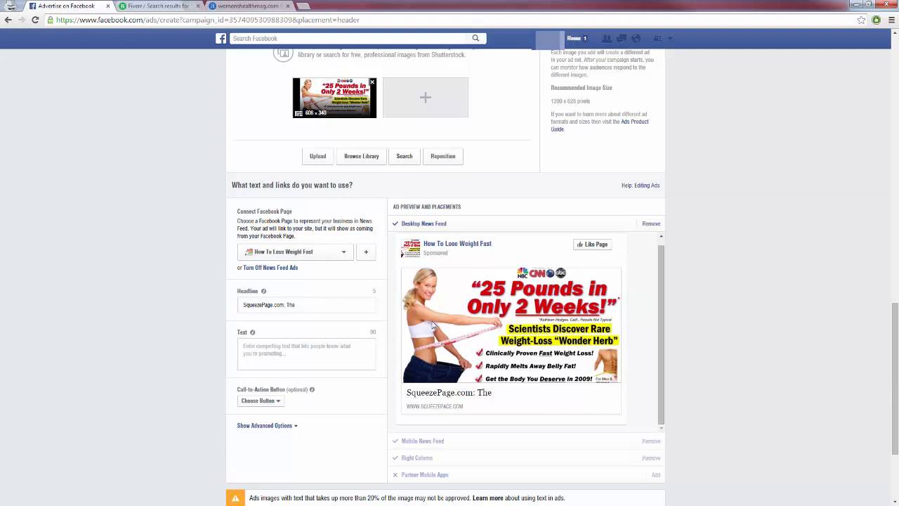
mouse_move(439, 321)
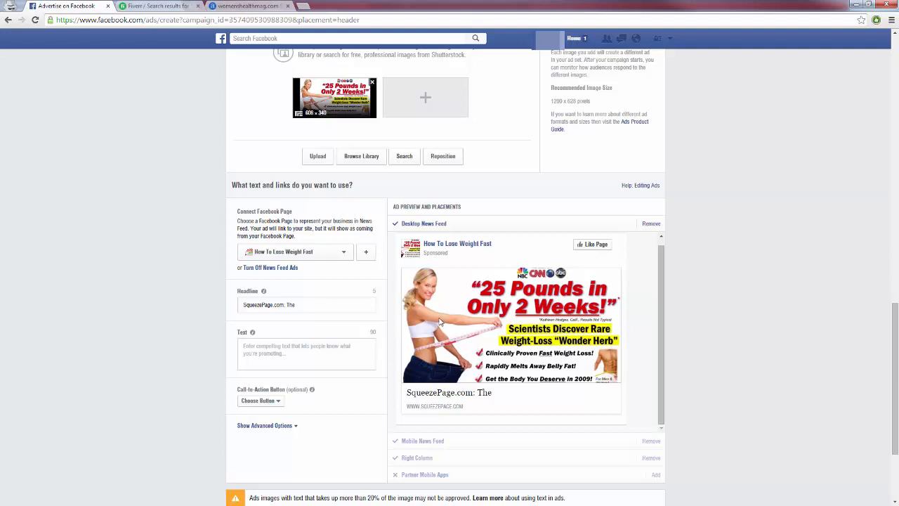
mouse_move(434, 320)
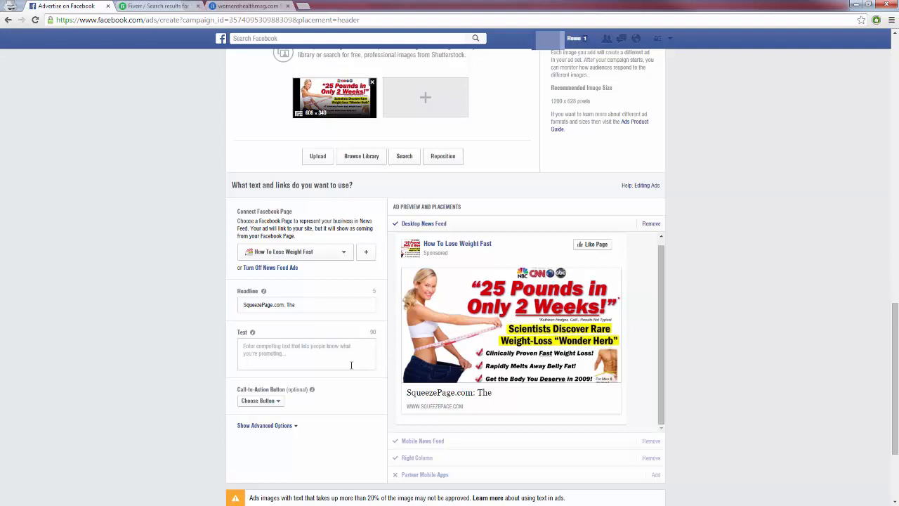
mouse_move(618, 274)
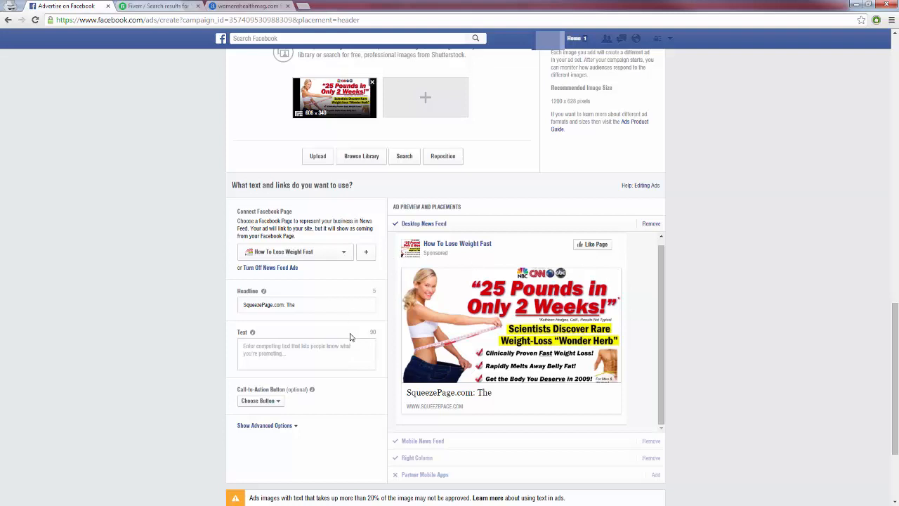
mouse_move(431, 384)
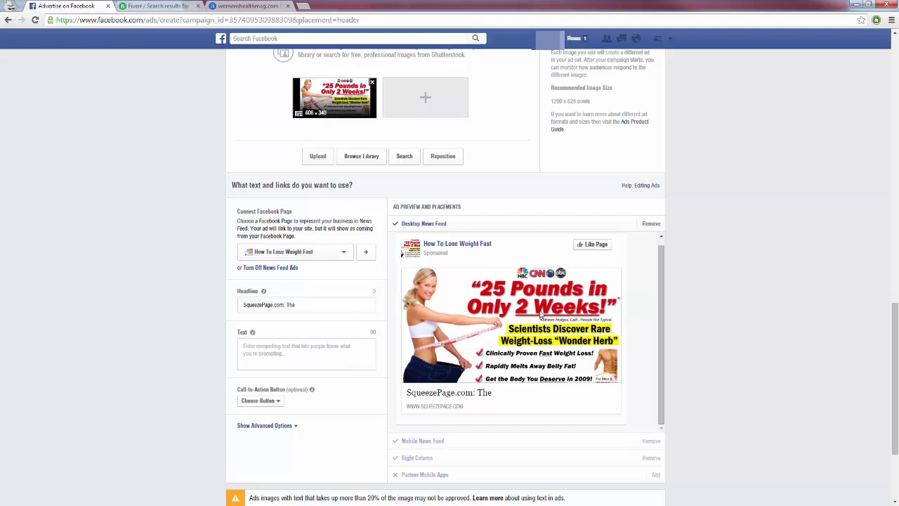
mouse_move(544, 330)
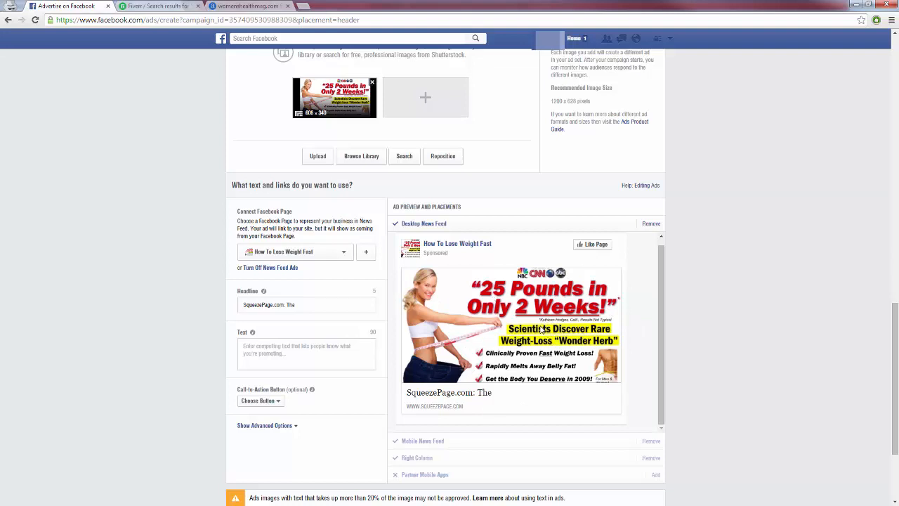
mouse_move(509, 324)
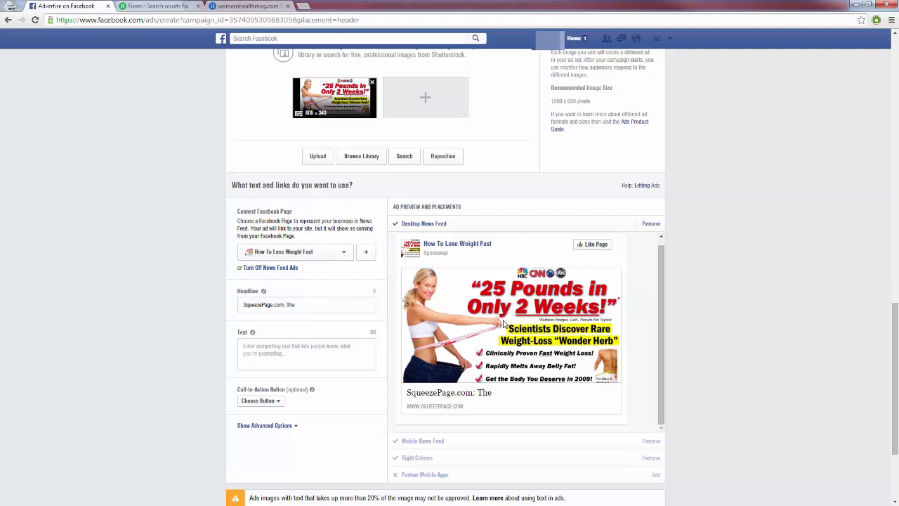
mouse_move(460, 358)
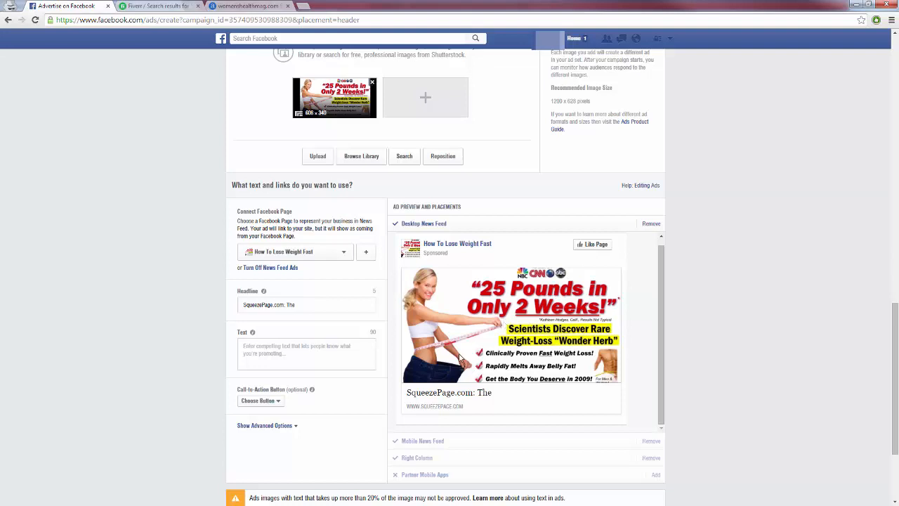
mouse_move(472, 338)
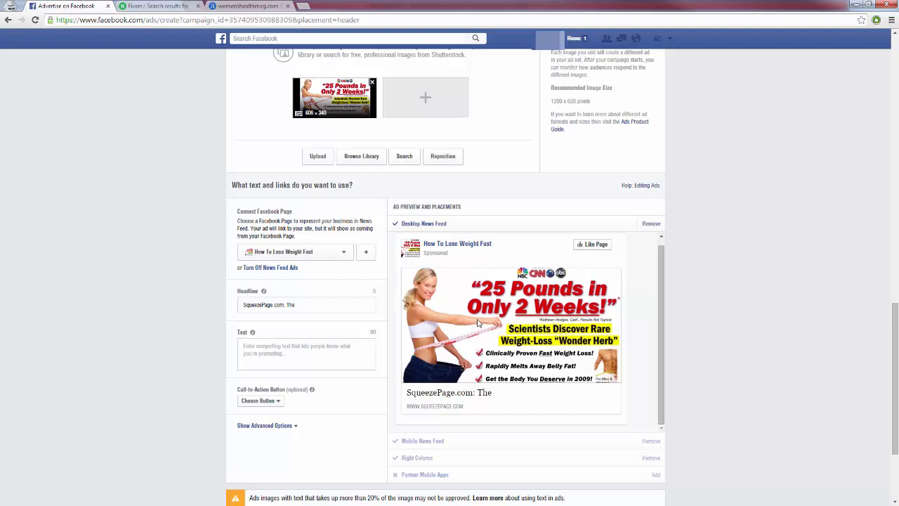
mouse_move(478, 323)
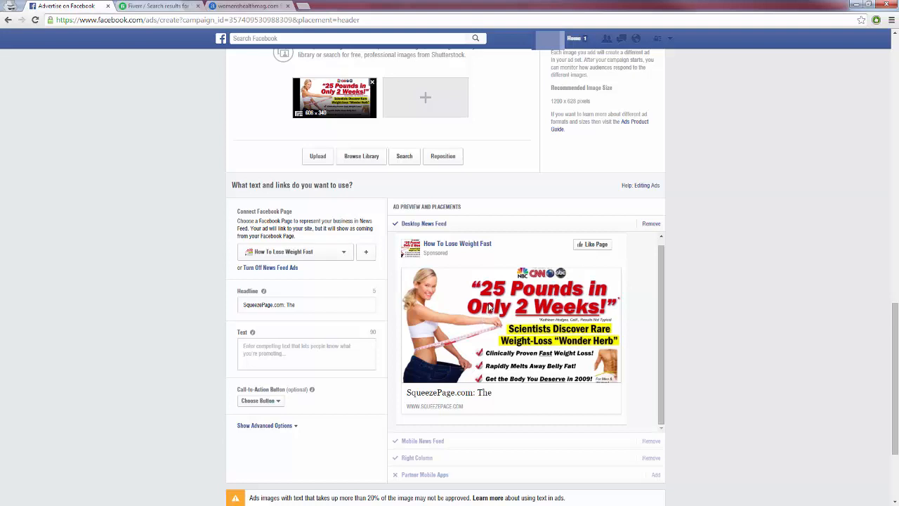
mouse_move(505, 347)
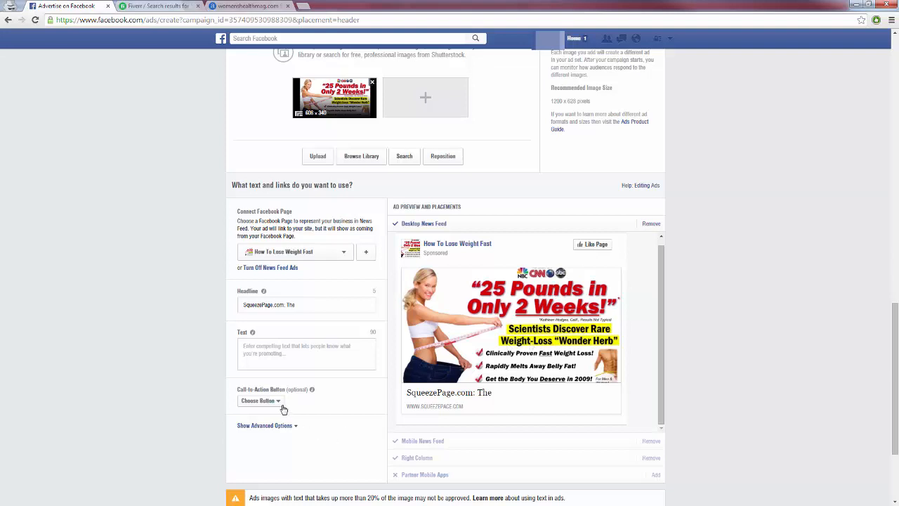
left_click(260, 400)
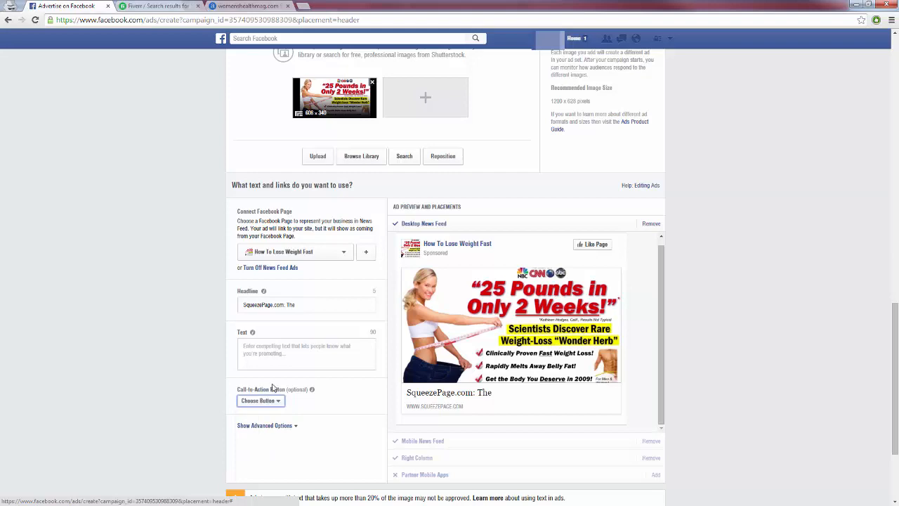
mouse_move(289, 384)
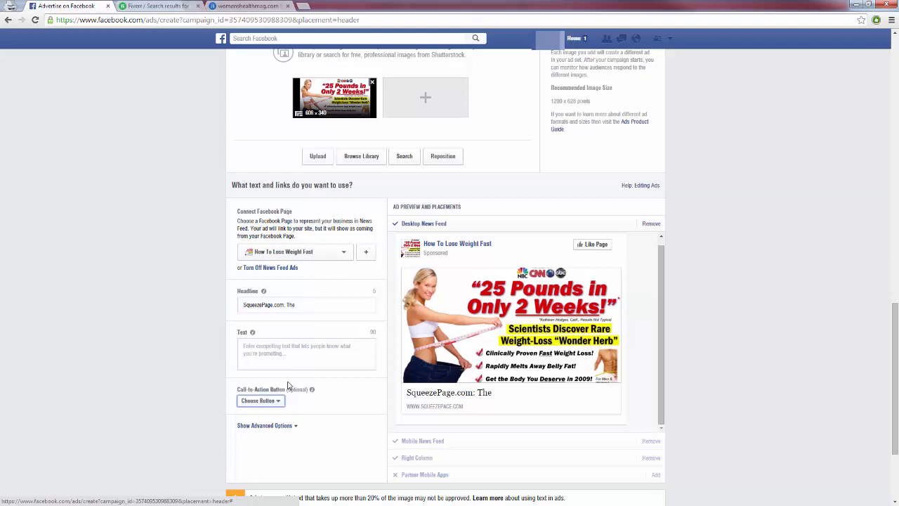
Browse the Fiverr results for 'facebook news feed ad' gigs.
left_click(154, 6)
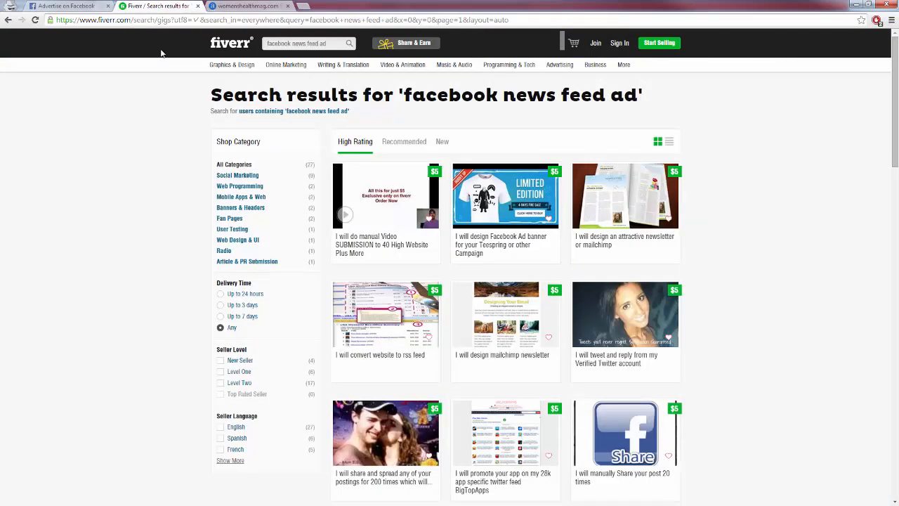
mouse_move(135, 188)
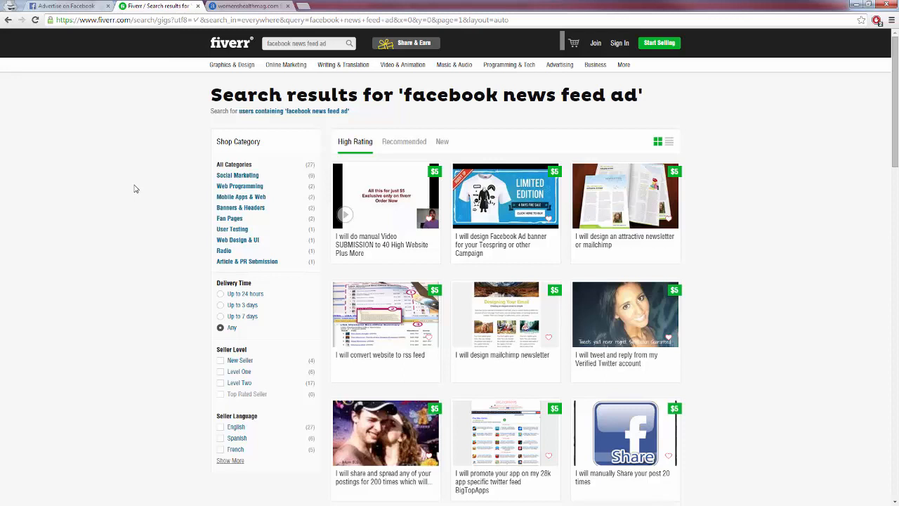
mouse_move(134, 186)
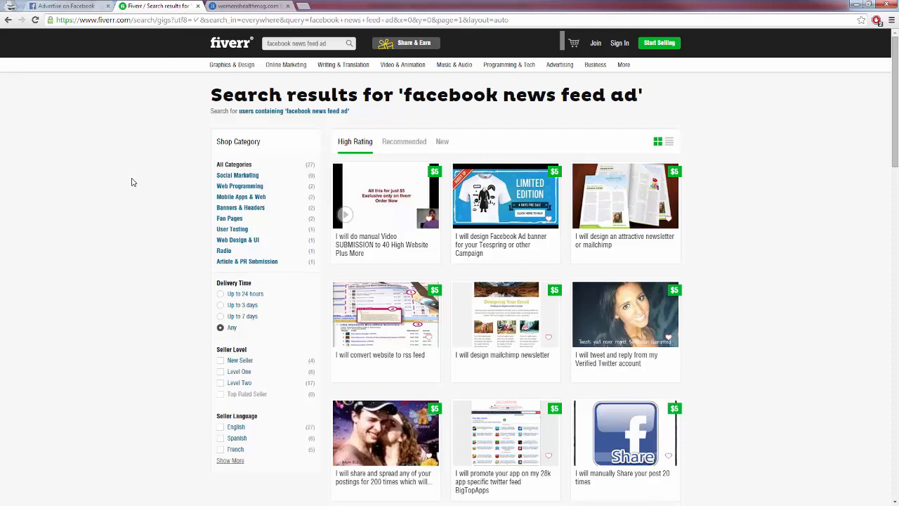
mouse_move(147, 138)
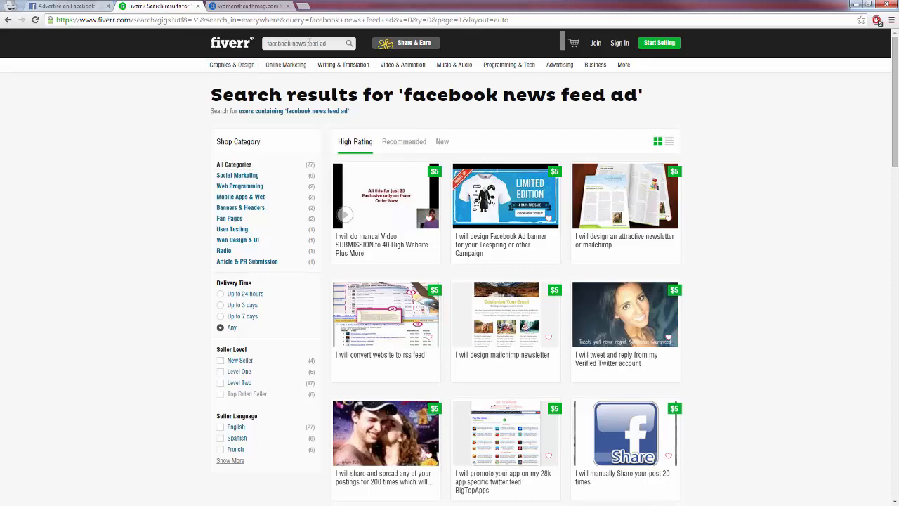
scroll("down", 3)
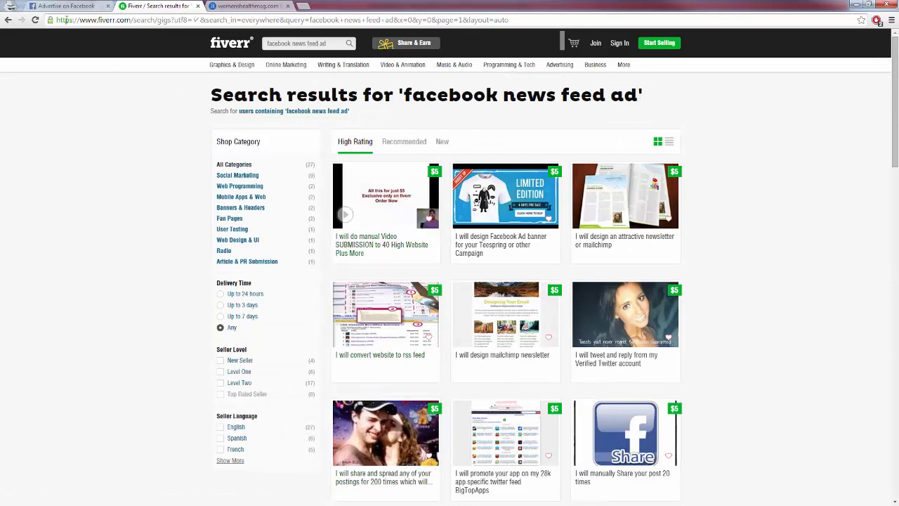
mouse_move(67, 6)
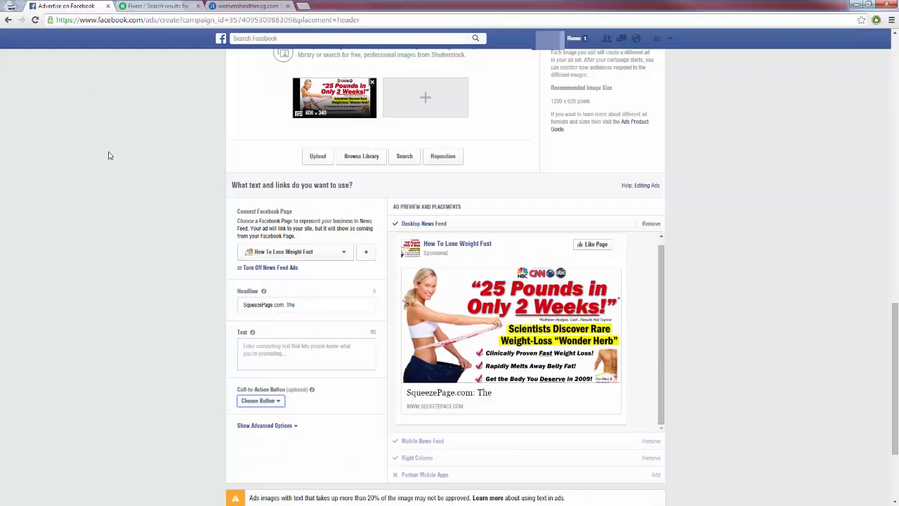
mouse_move(528, 391)
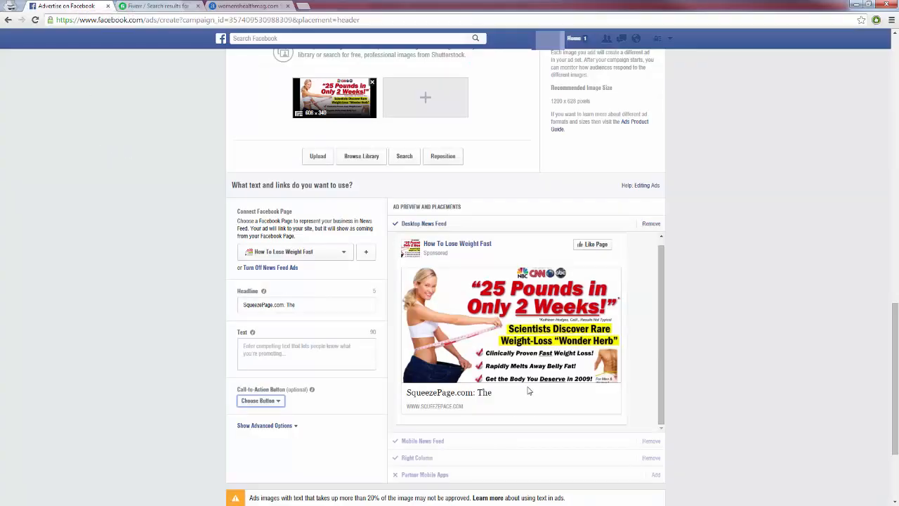
mouse_move(491, 234)
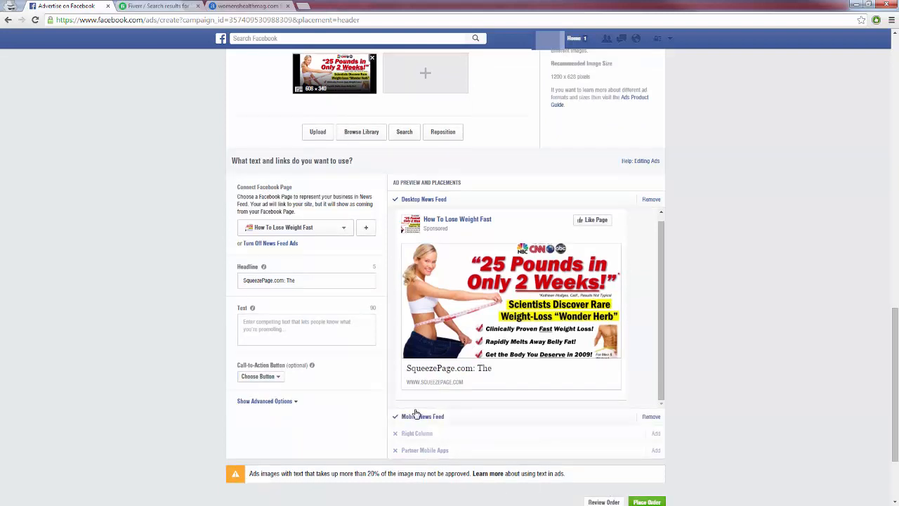
Drop the Right Column placement, leaving desktop and mobile News Feeds only.
scroll("down", 3)
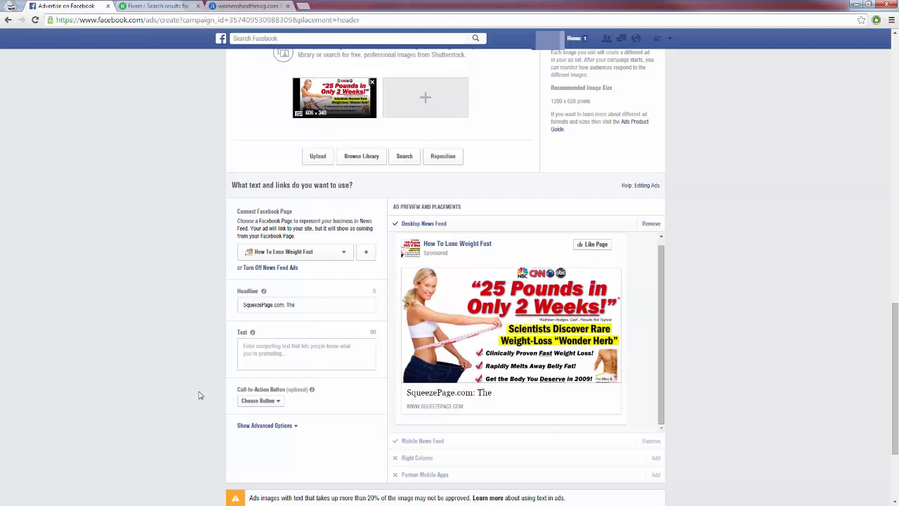
Set headline 'How To Lose 25 Pounds!' and love-handles body text about losing 25 pounds.
left_click(305, 304)
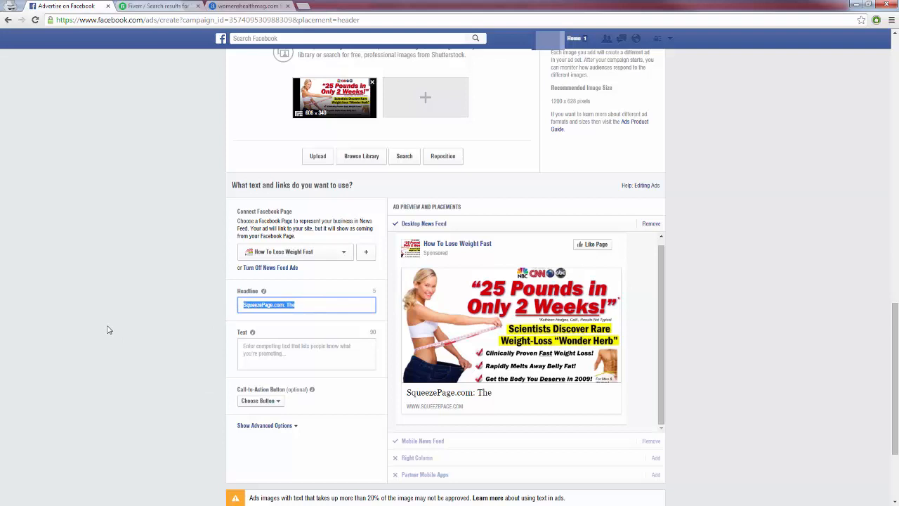
type("How To Lose 25 Pounds!")
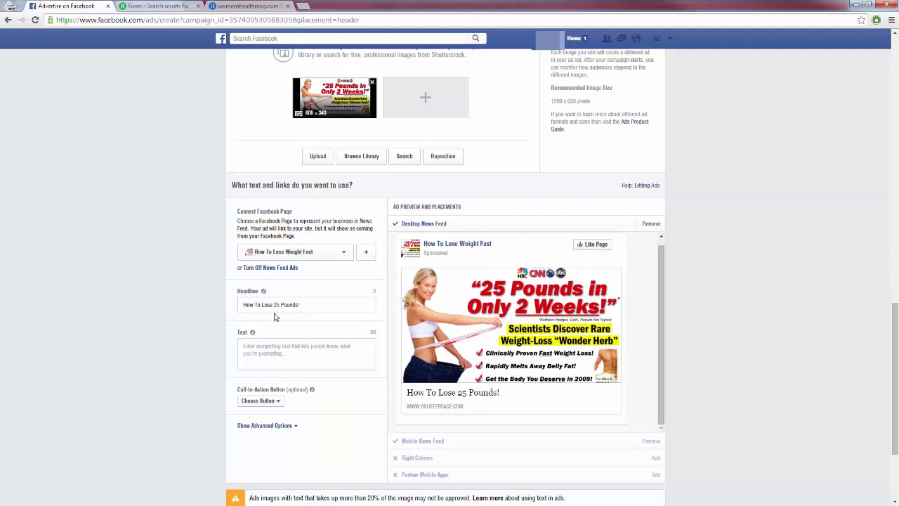
mouse_move(481, 318)
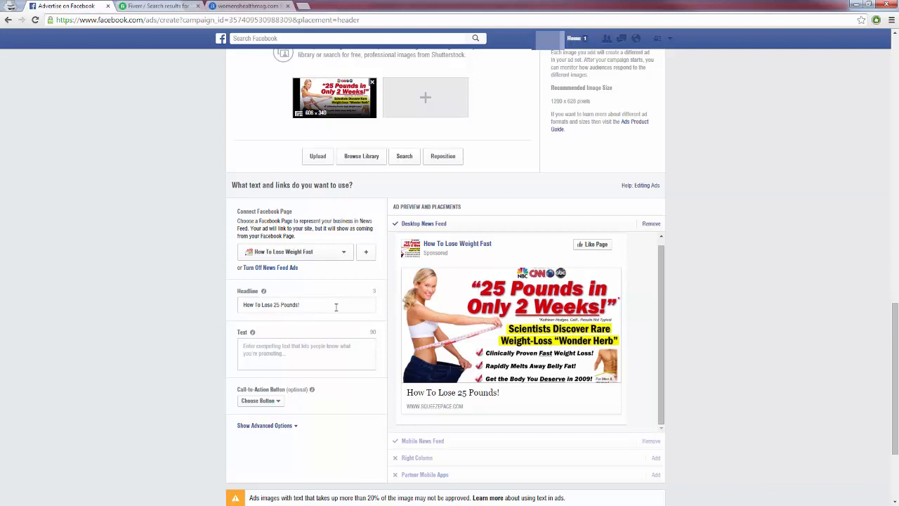
left_click(307, 353)
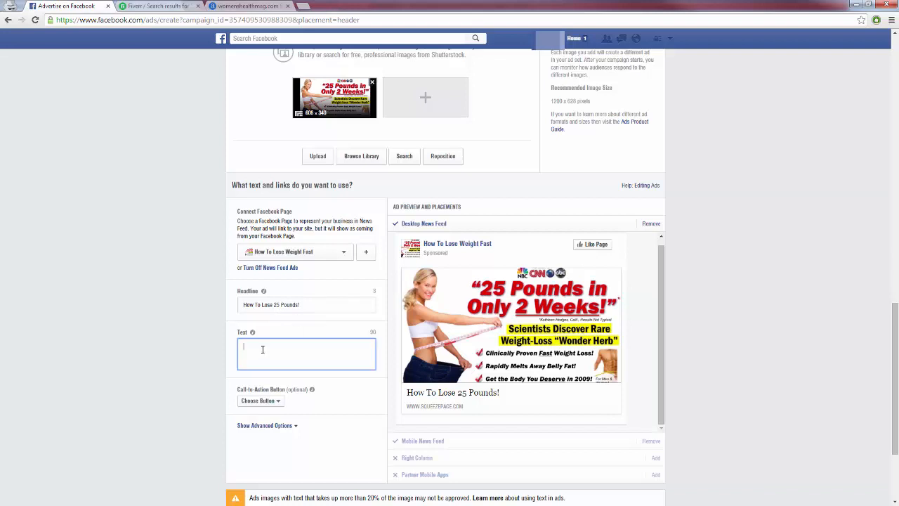
type("Tired of those love handles? Click here to learn how I lost 25 pounds in only 2 weeks!")
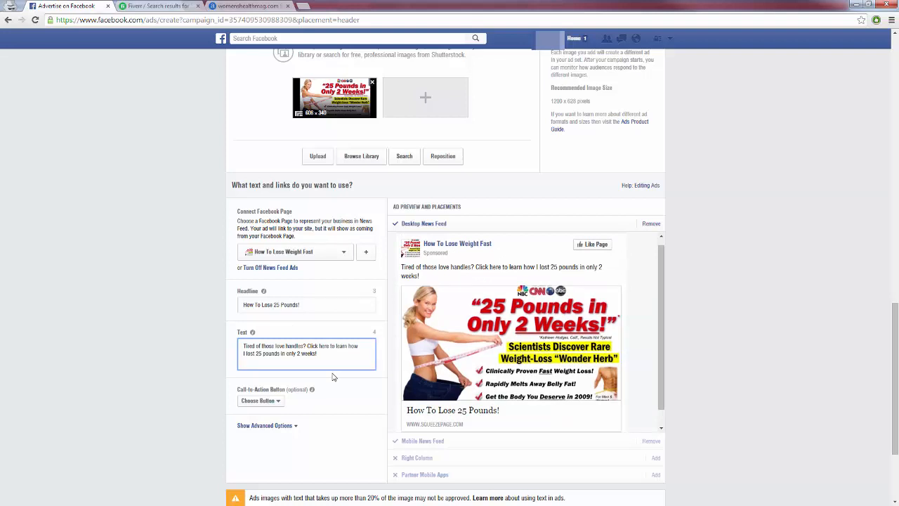
left_click(316, 353)
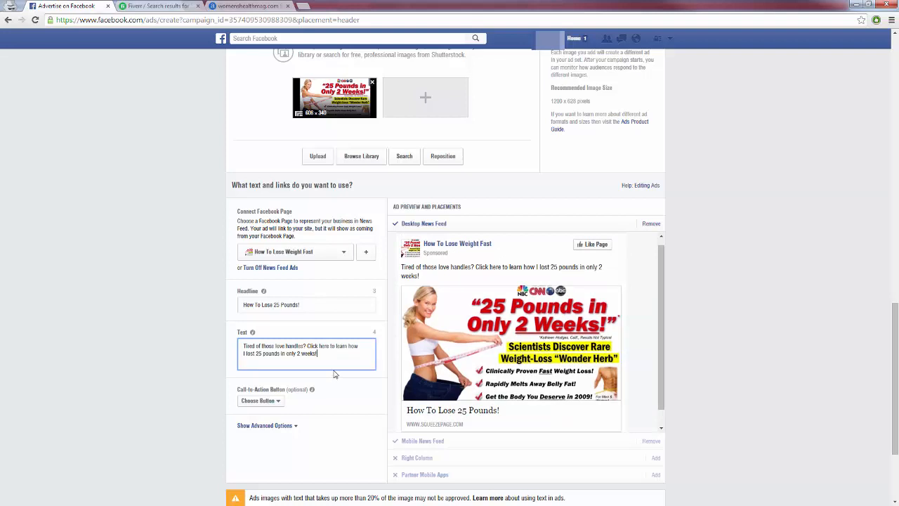
mouse_move(429, 269)
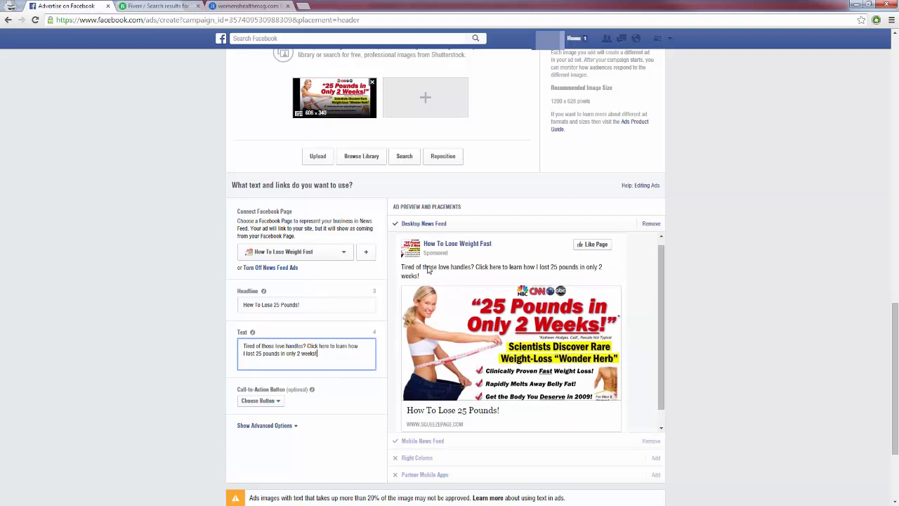
mouse_move(404, 344)
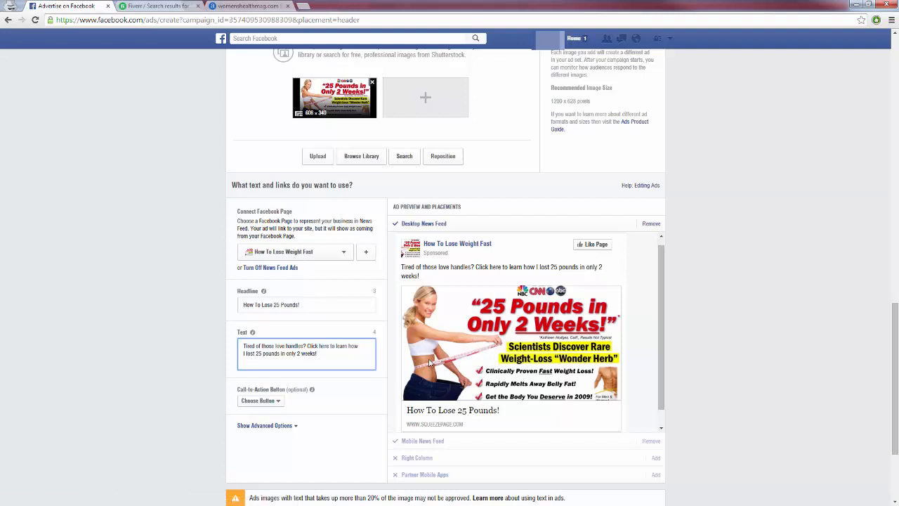
mouse_move(417, 352)
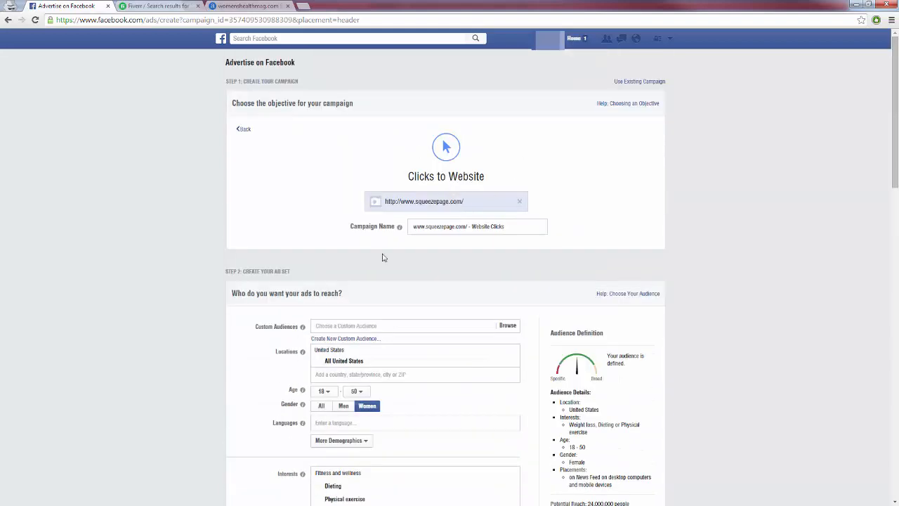
scroll("down", 3)
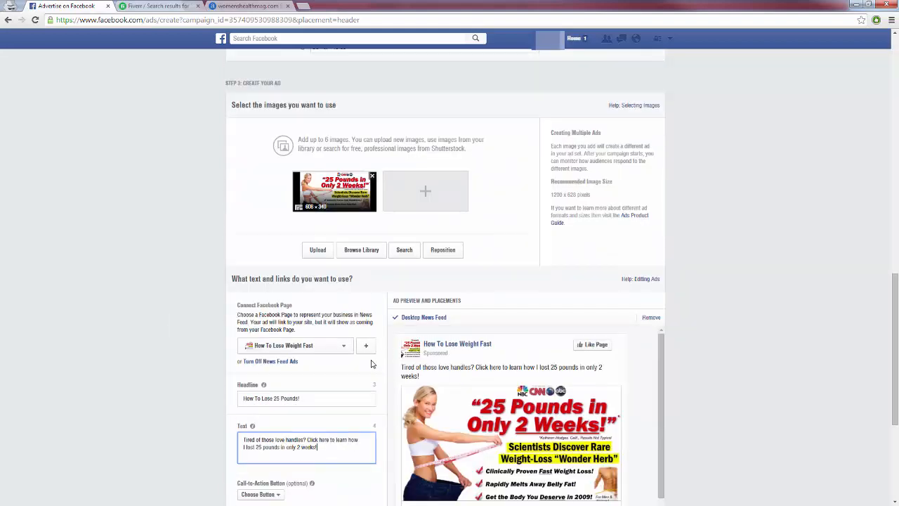
scroll("down", 3)
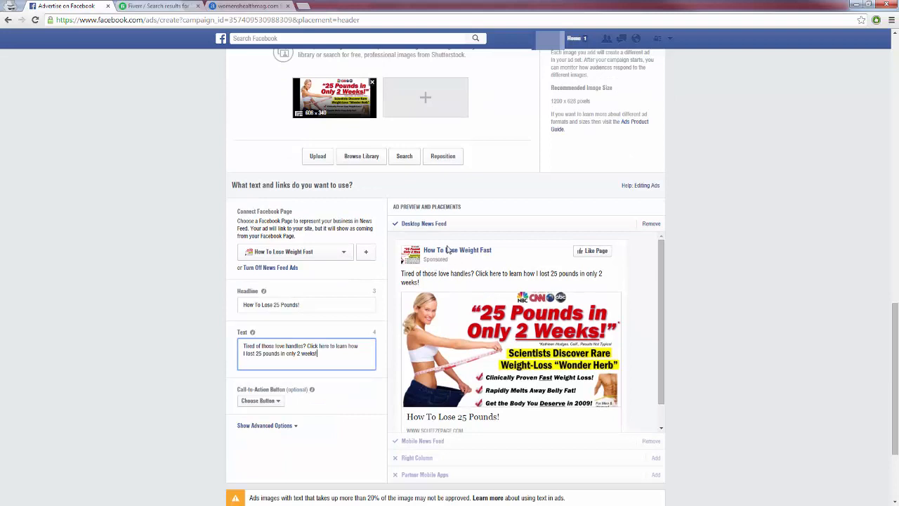
mouse_move(366, 252)
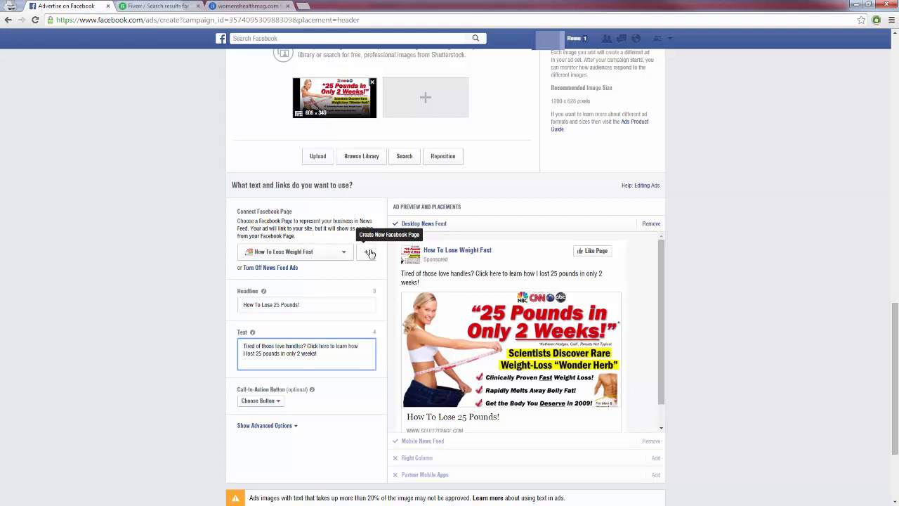
mouse_move(372, 273)
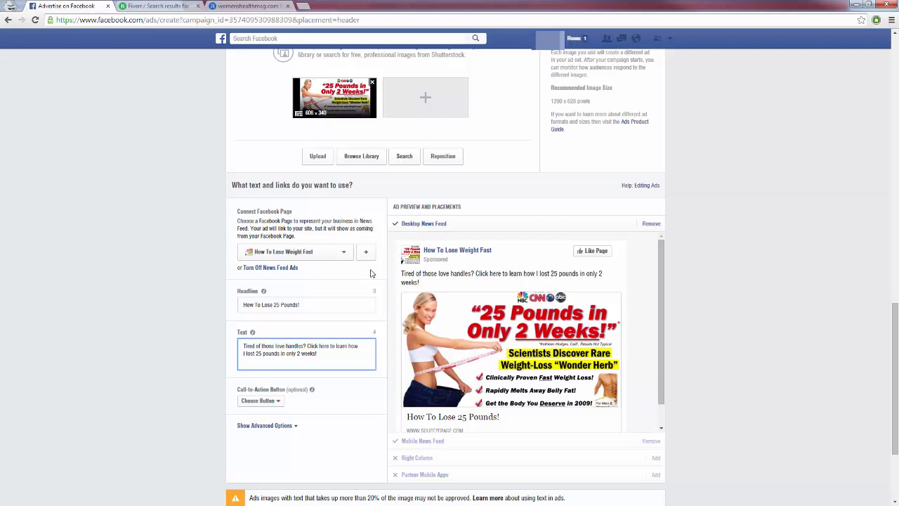
mouse_move(366, 251)
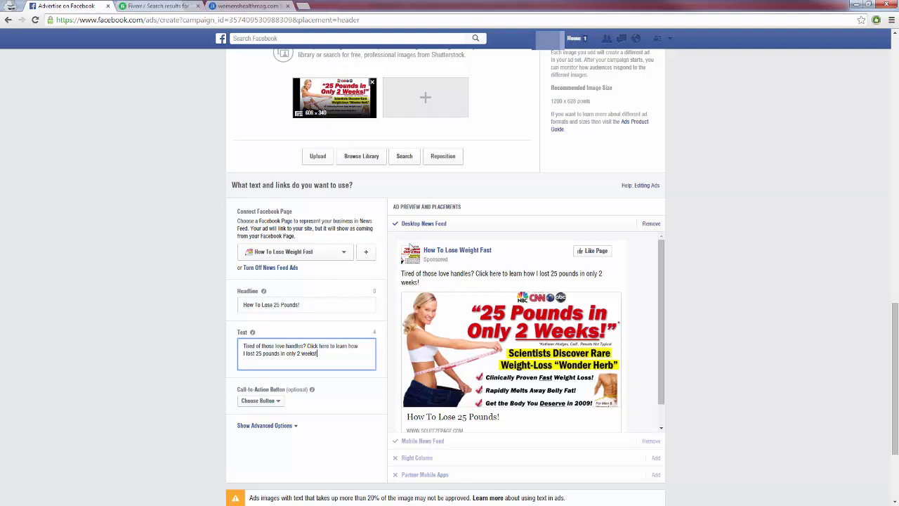
scroll("down", 3)
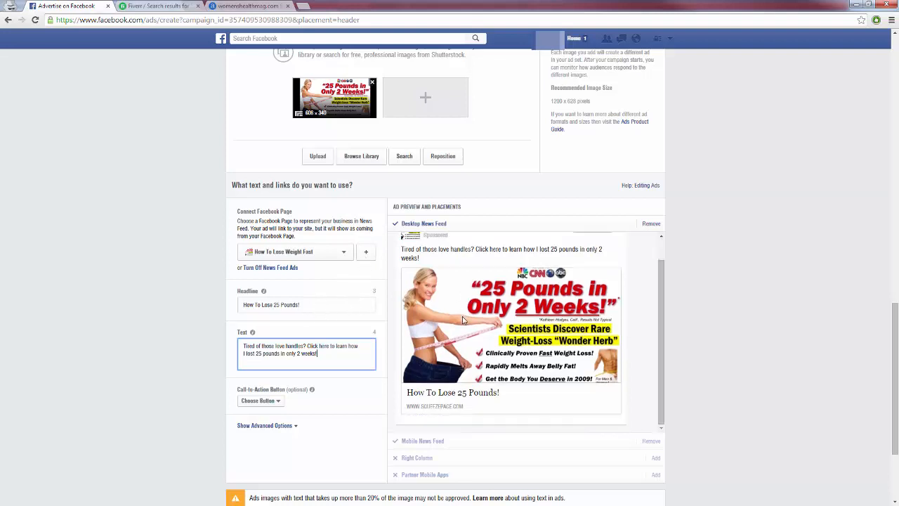
Set the ad's call-to-action button to Download.
left_click(261, 400)
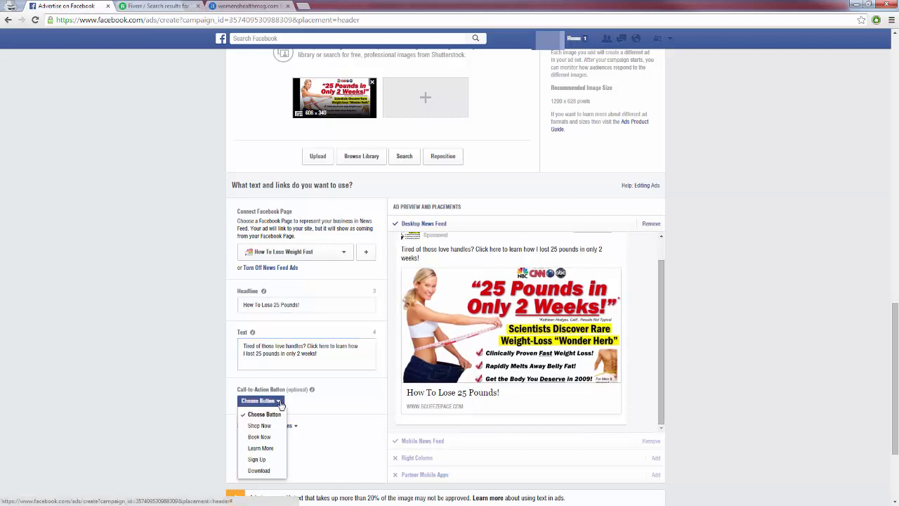
left_click(259, 470)
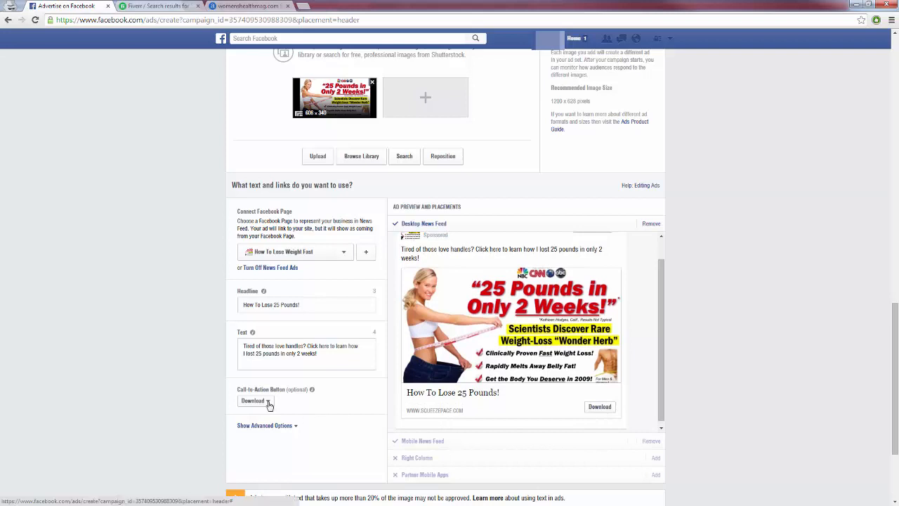
left_click(255, 401)
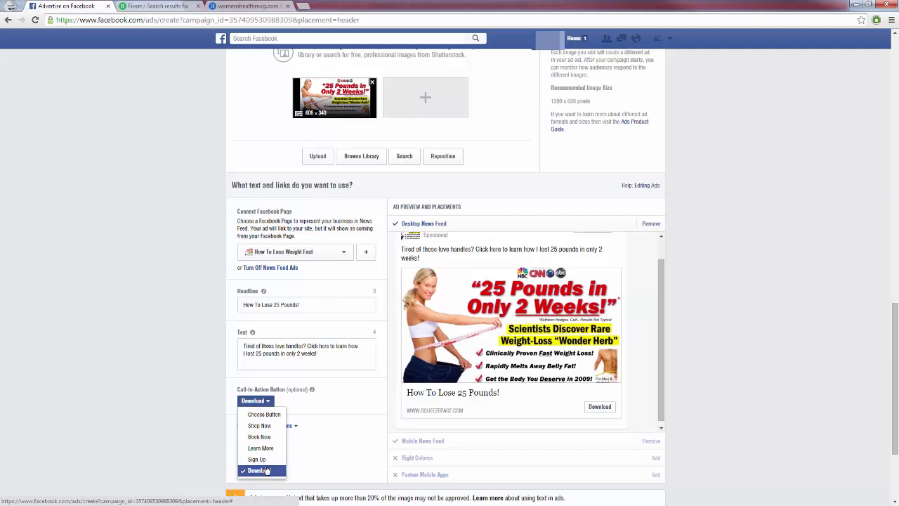
mouse_move(259, 425)
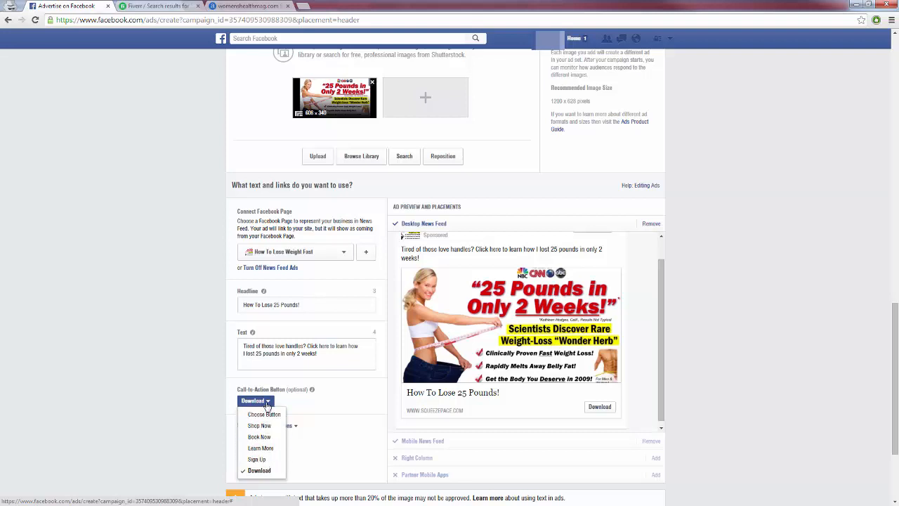
mouse_move(261, 448)
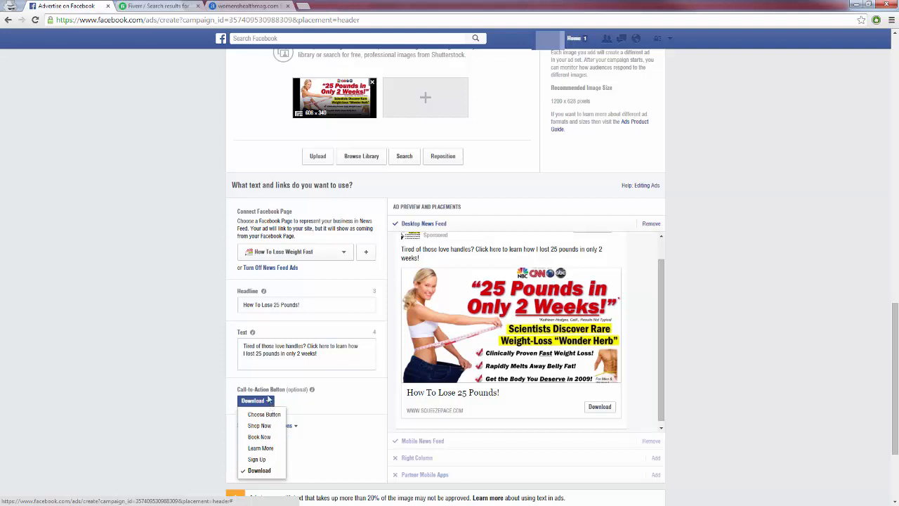
mouse_move(269, 403)
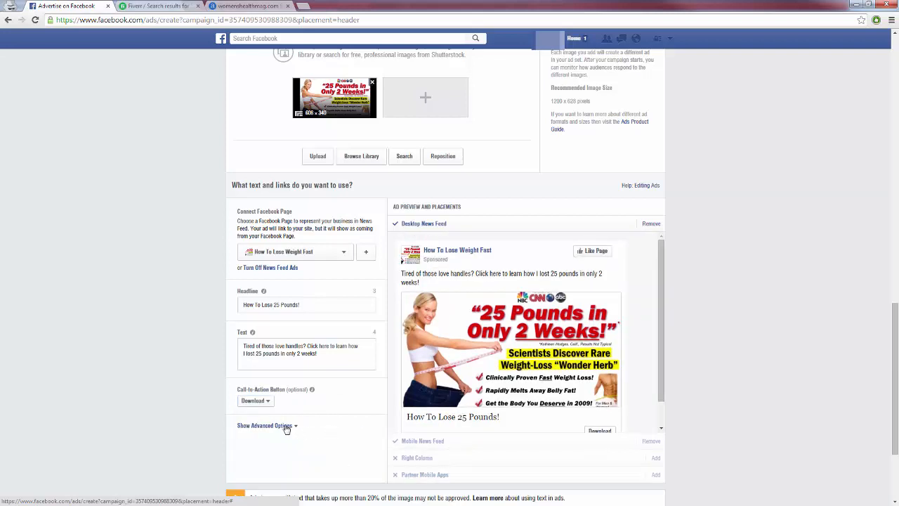
left_click(263, 425)
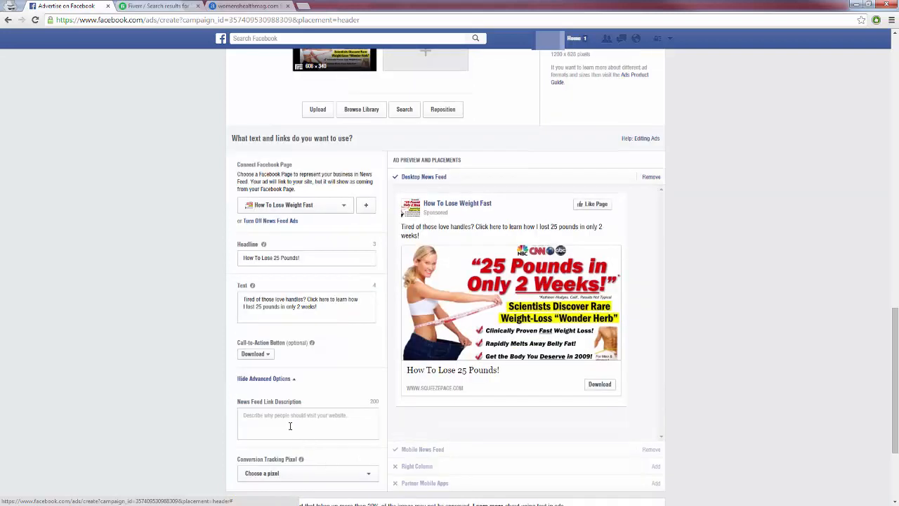
type("rgrgg")
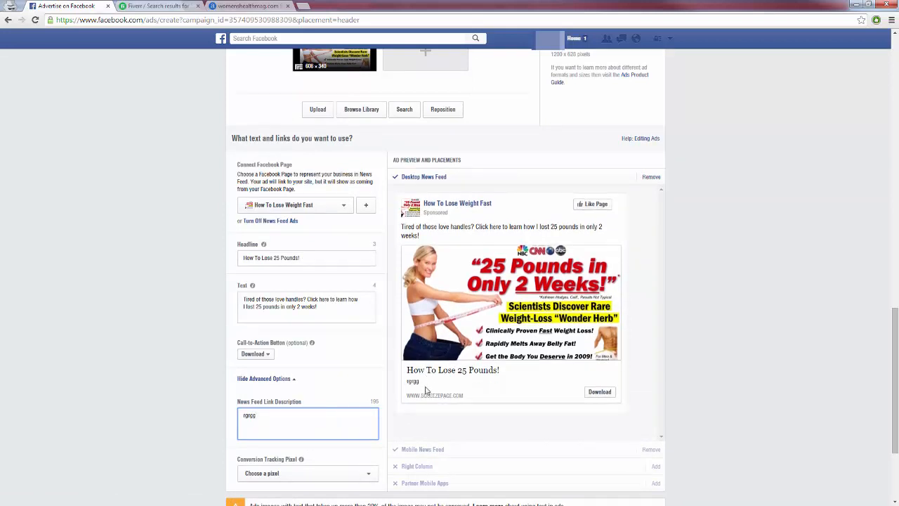
double_click(248, 415)
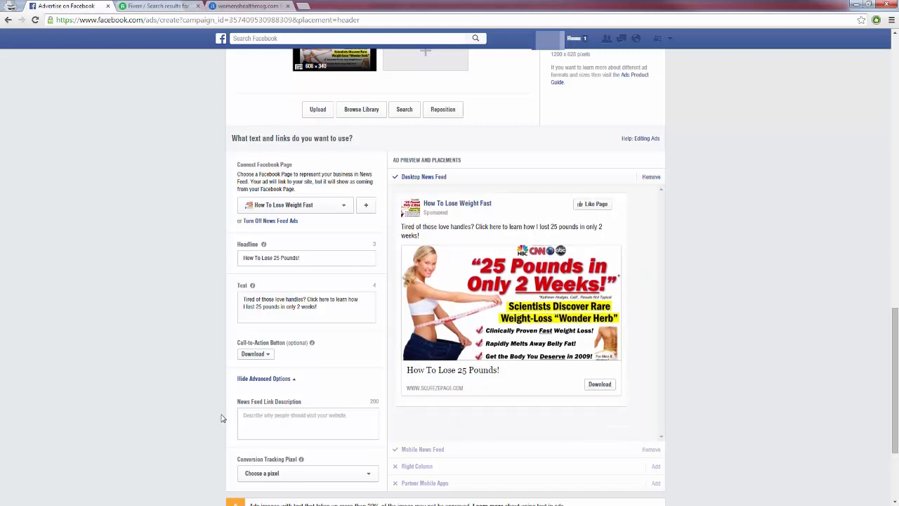
left_click(264, 378)
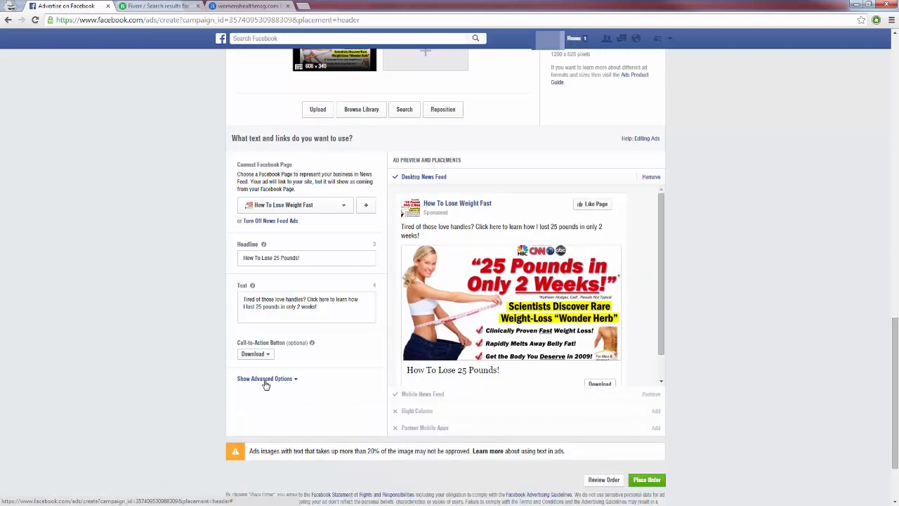
scroll("down", 3)
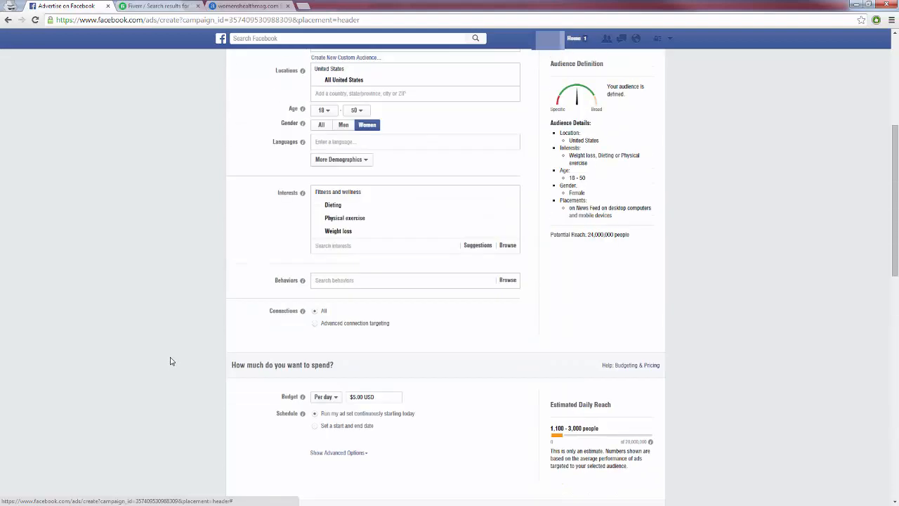
mouse_move(365, 244)
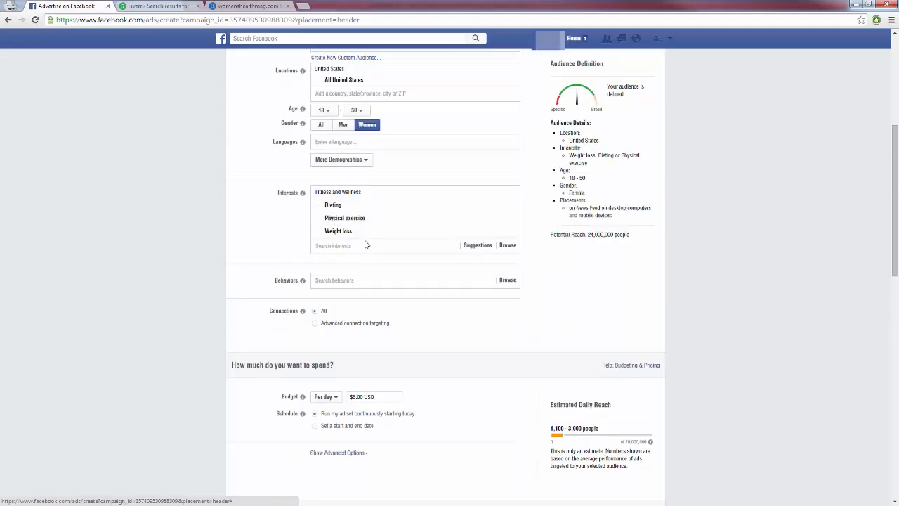
mouse_move(344, 218)
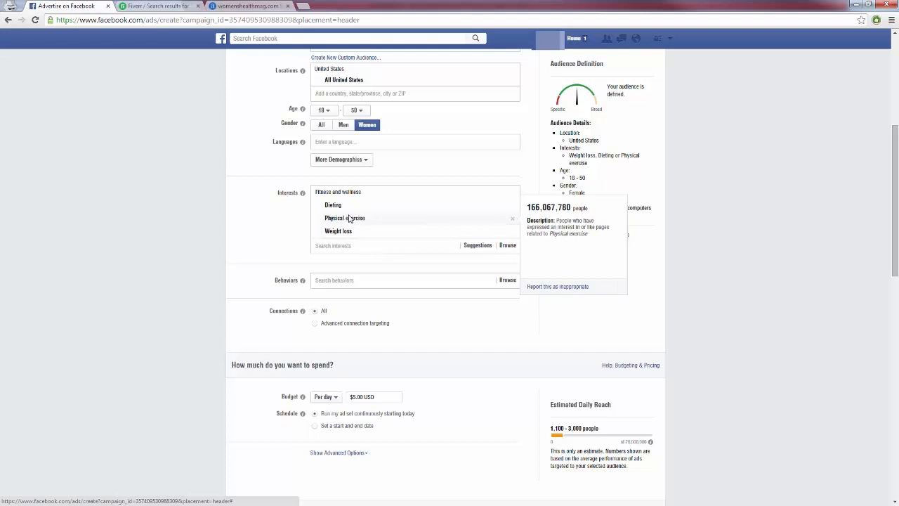
mouse_move(395, 225)
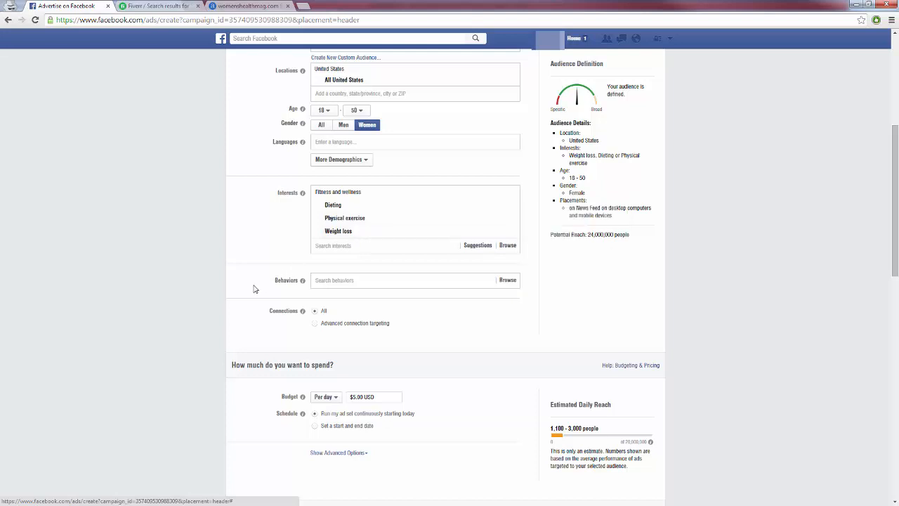
mouse_move(332, 204)
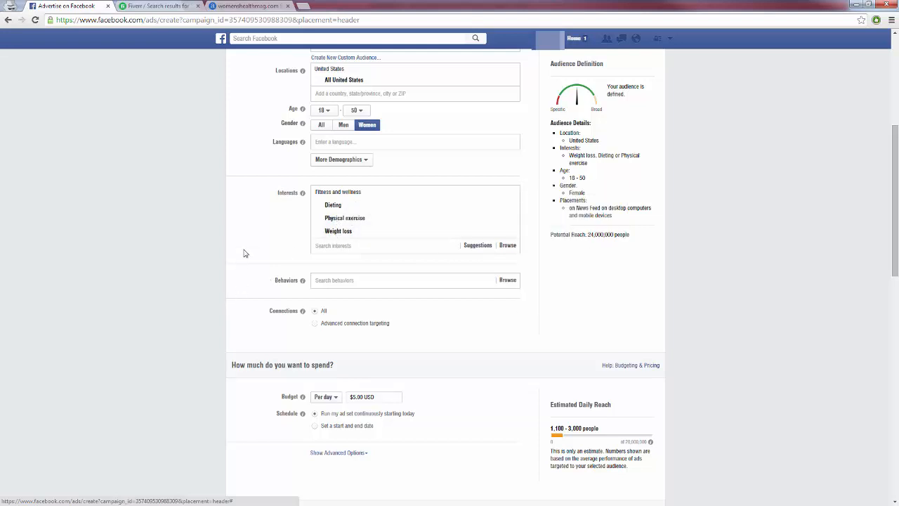
mouse_move(248, 249)
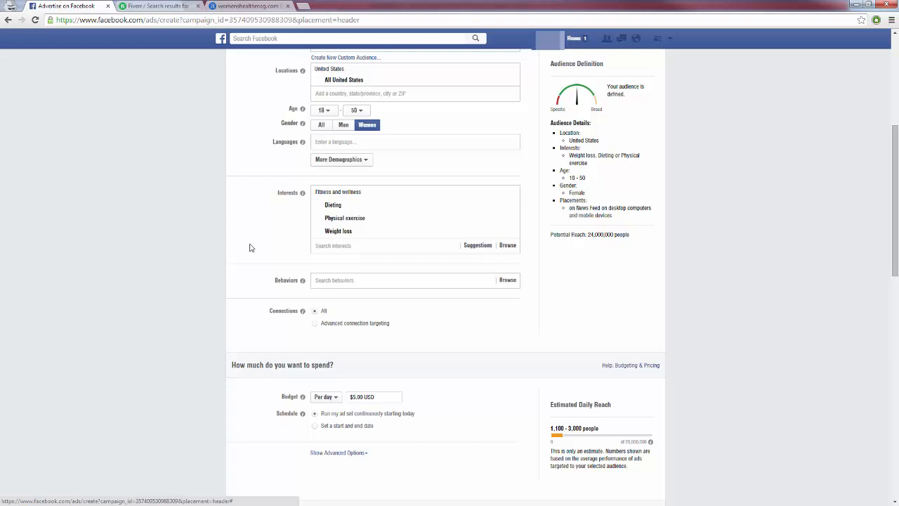
mouse_move(338, 230)
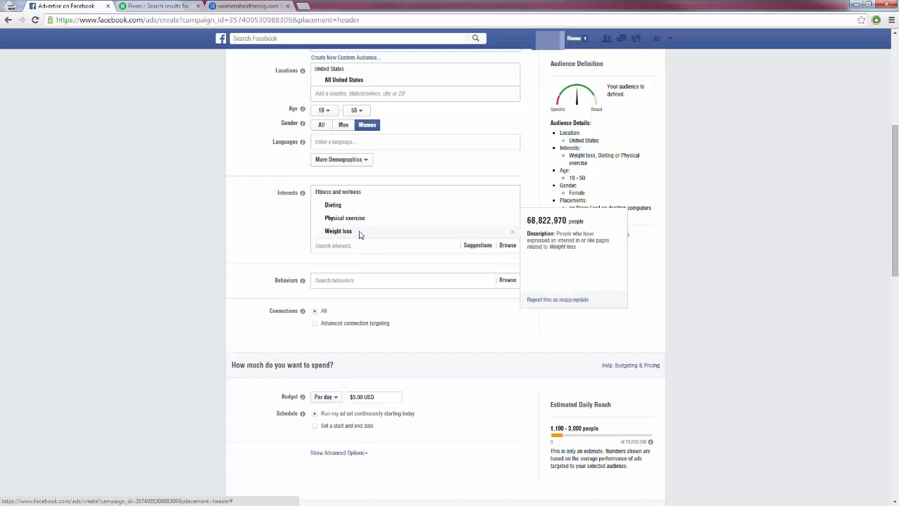
mouse_move(358, 236)
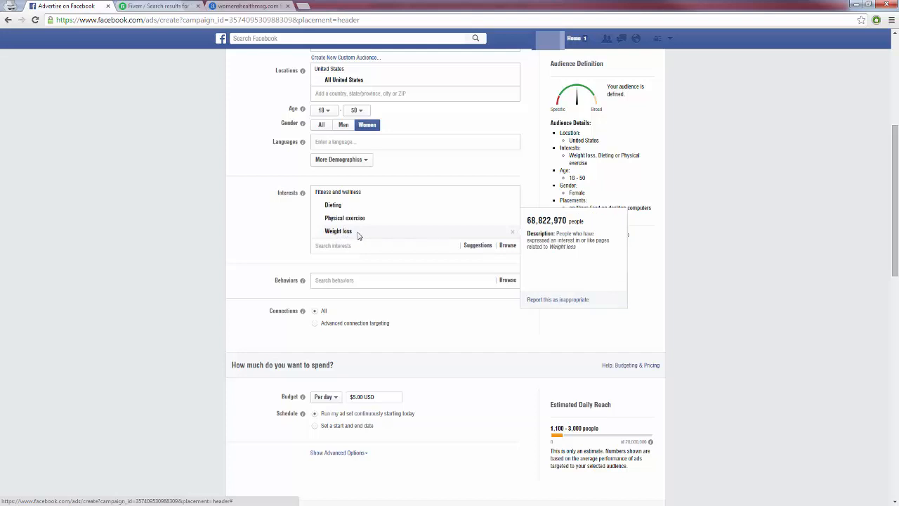
mouse_move(348, 210)
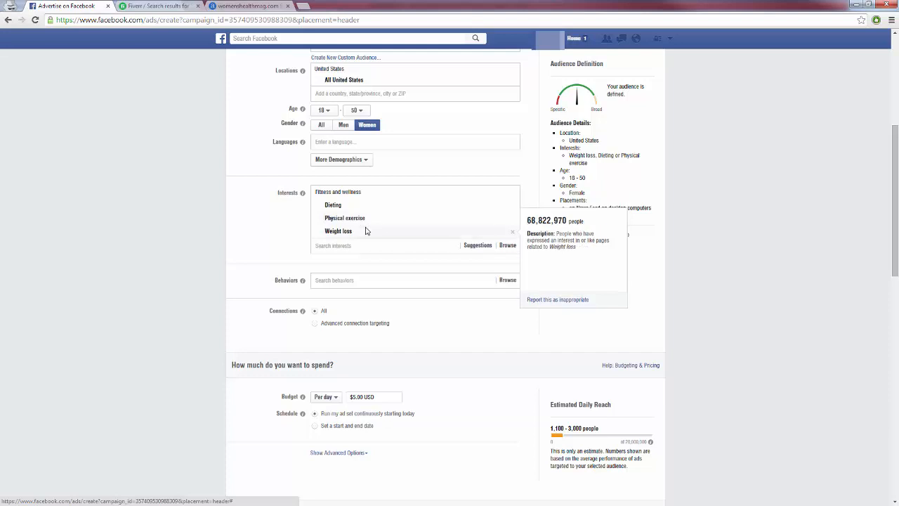
mouse_move(362, 232)
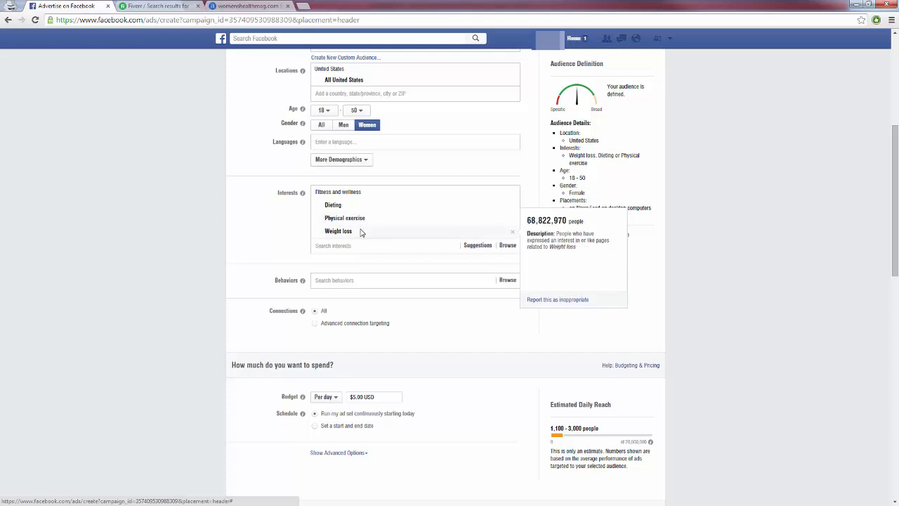
mouse_move(361, 233)
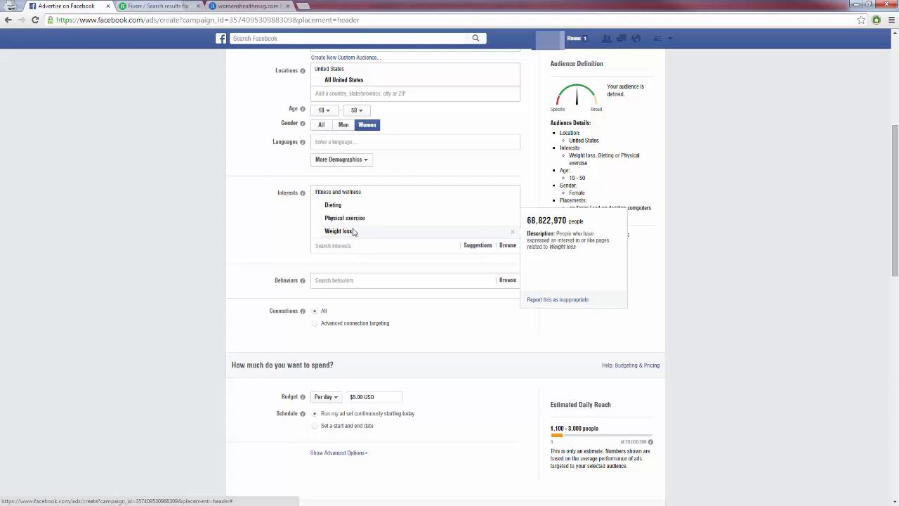
mouse_move(344, 218)
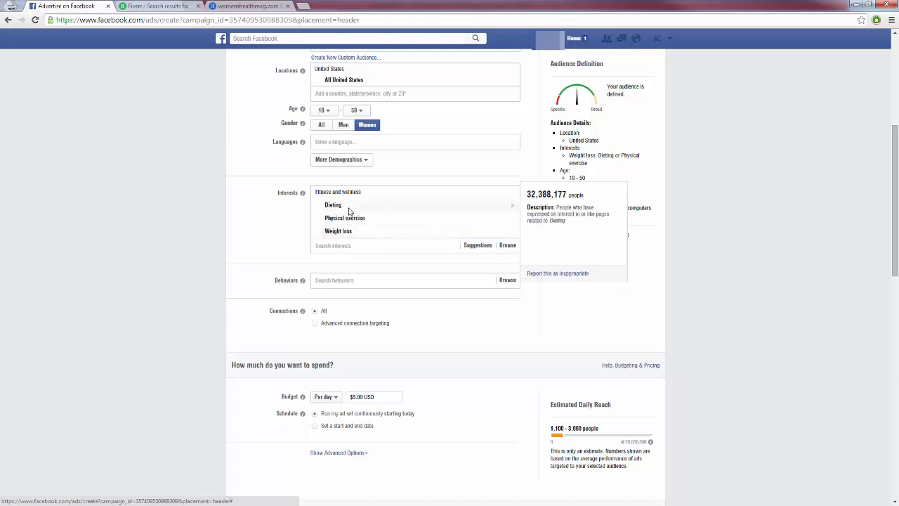
mouse_move(344, 218)
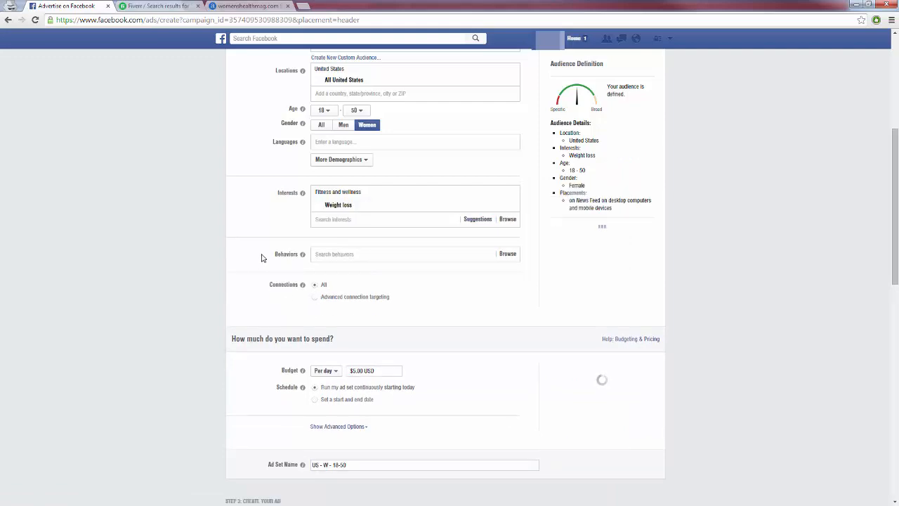
scroll("down", 3)
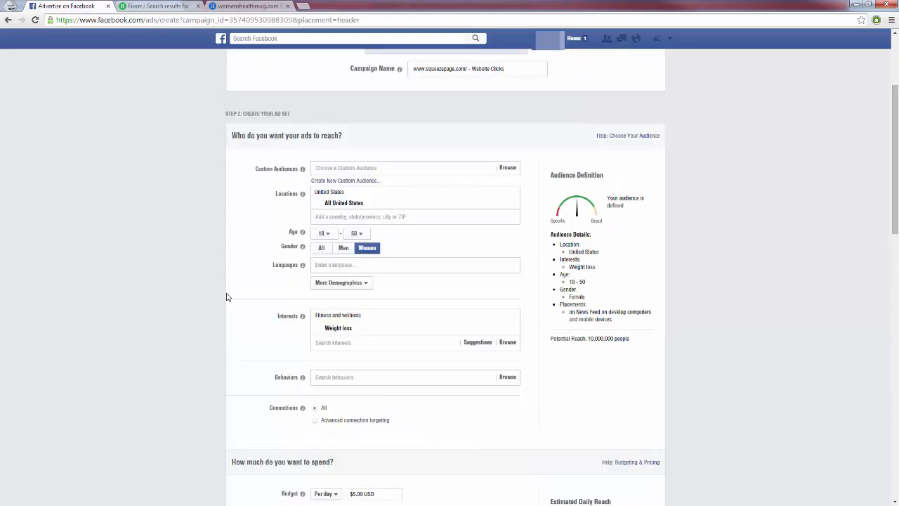
scroll("down", 3)
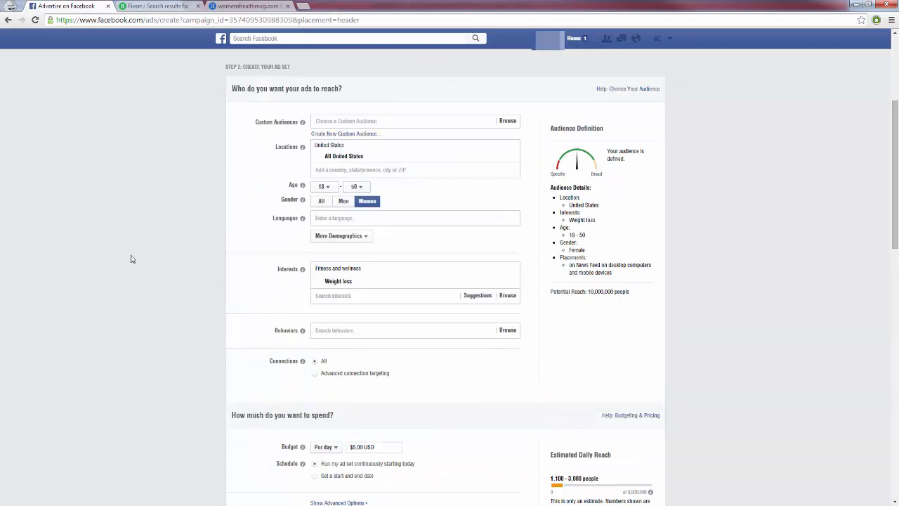
mouse_move(239, 324)
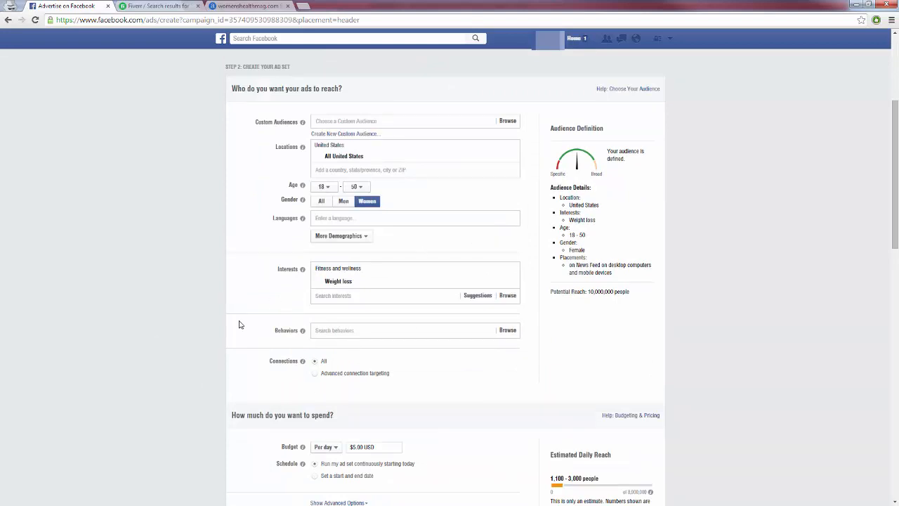
scroll("down", 3)
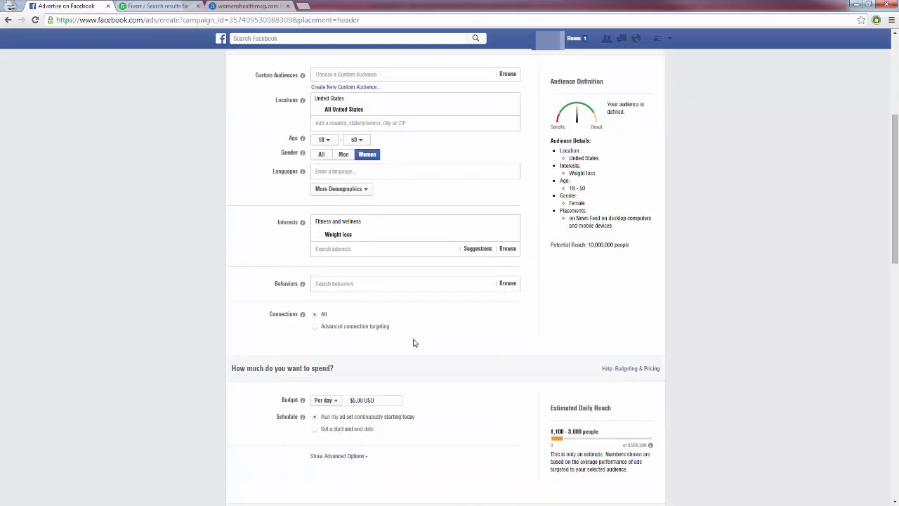
mouse_move(514, 236)
type("dietin")
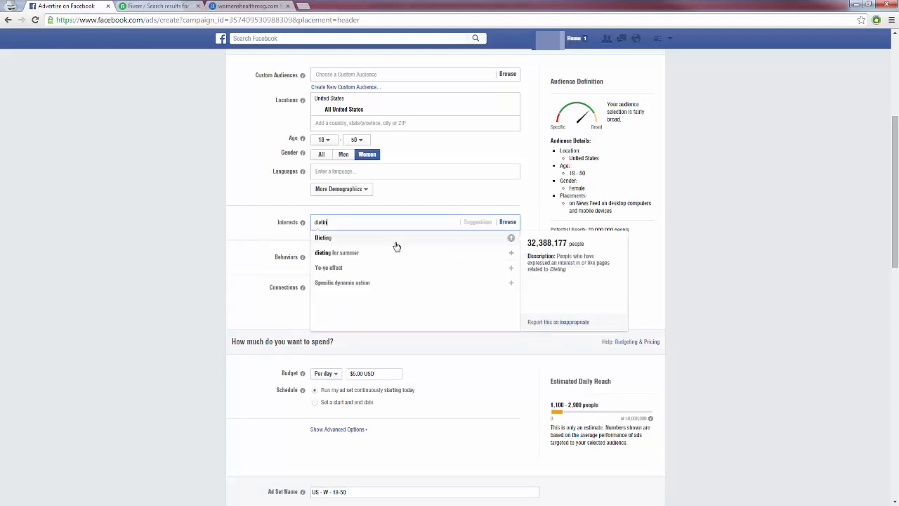
Swap the Weight loss interest for Dieting, the ad set's only interest.
left_click(322, 237)
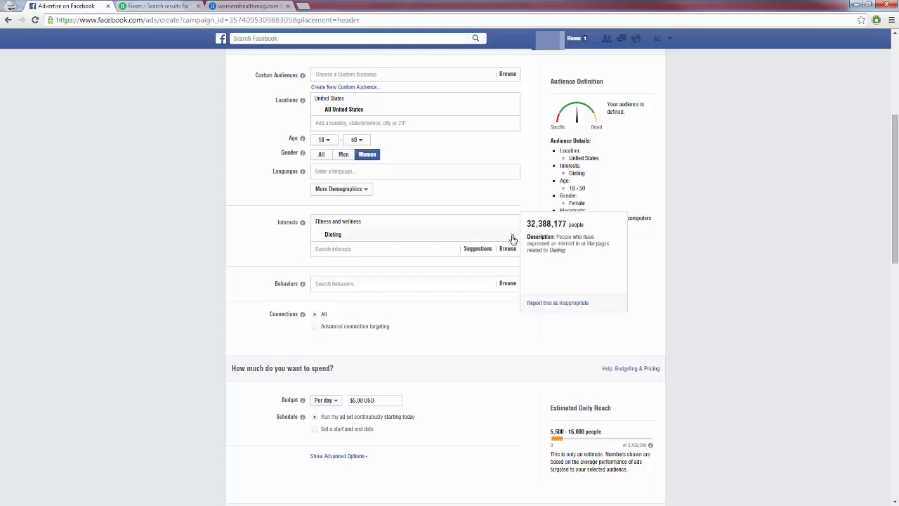
mouse_move(245, 236)
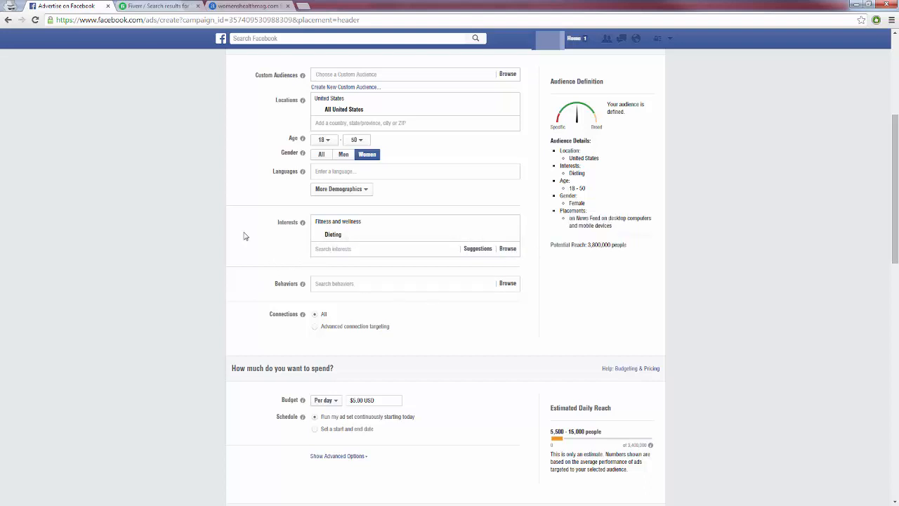